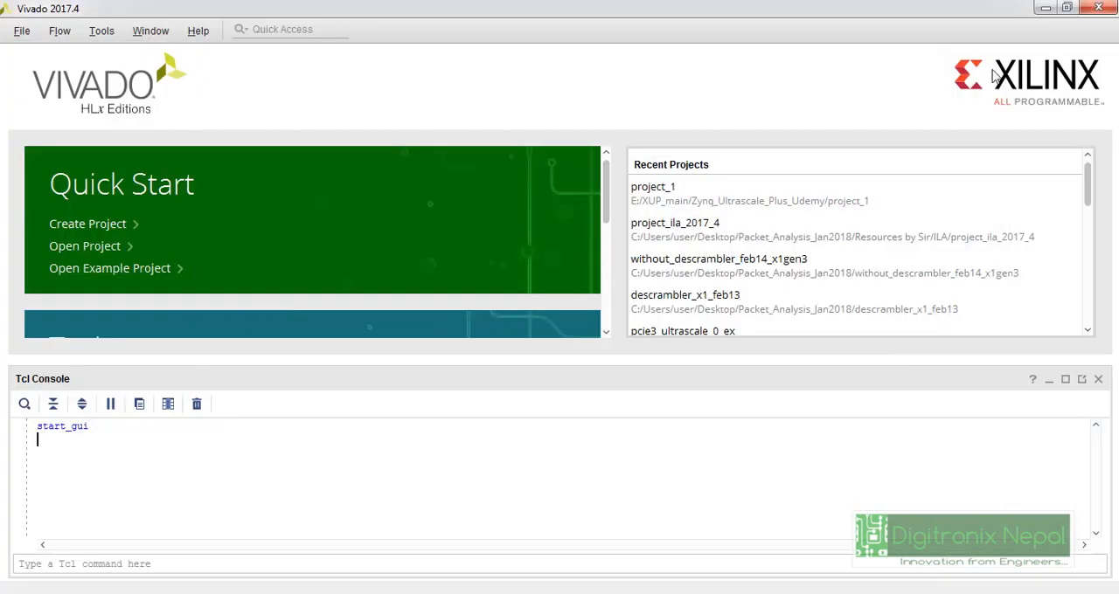
{"action": "mouse_move", "coordinate": [208, 192]}
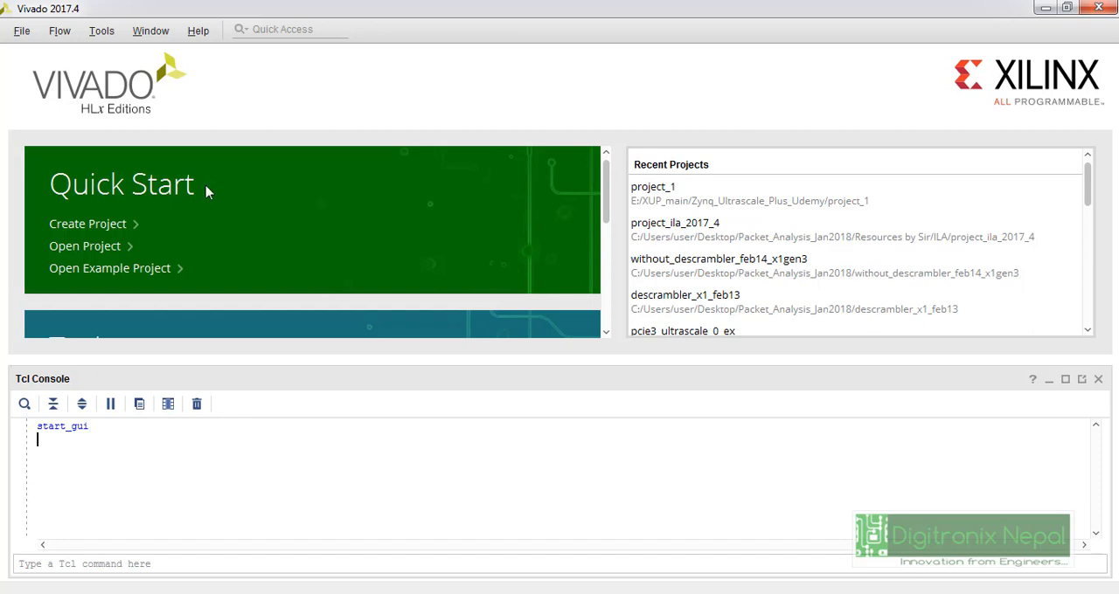
{"action": "mouse_move", "coordinate": [608, 198]}
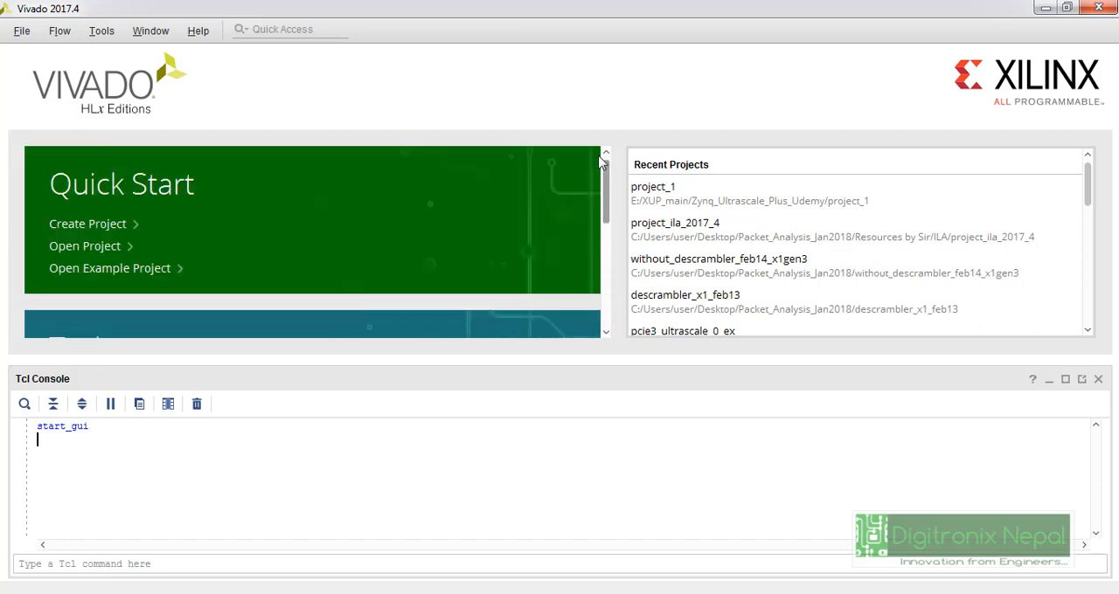
{"action": "mouse_move", "coordinate": [615, 188]}
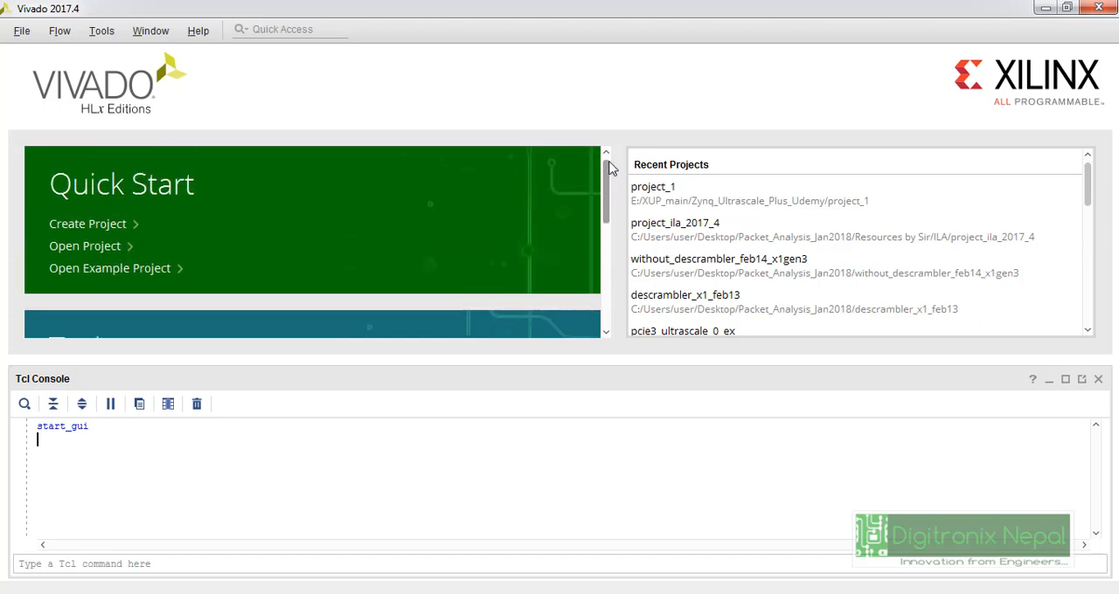
{"action": "mouse_move", "coordinate": [88, 224]}
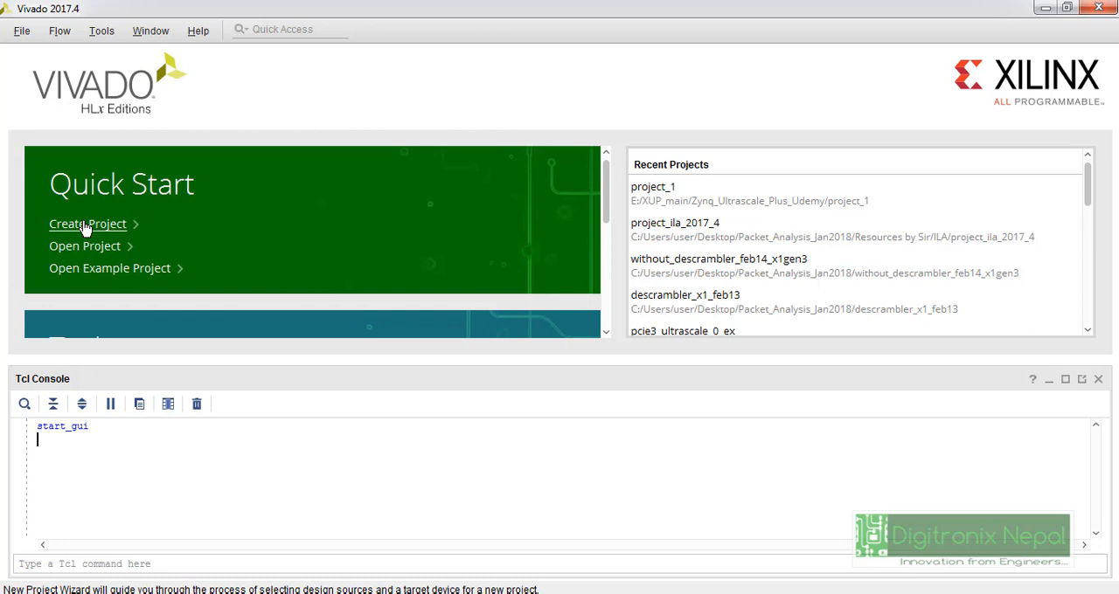
Start a new project and name it ip_overview, continuing to the project-type step.
{"action": "left_click", "coordinate": [86, 224]}
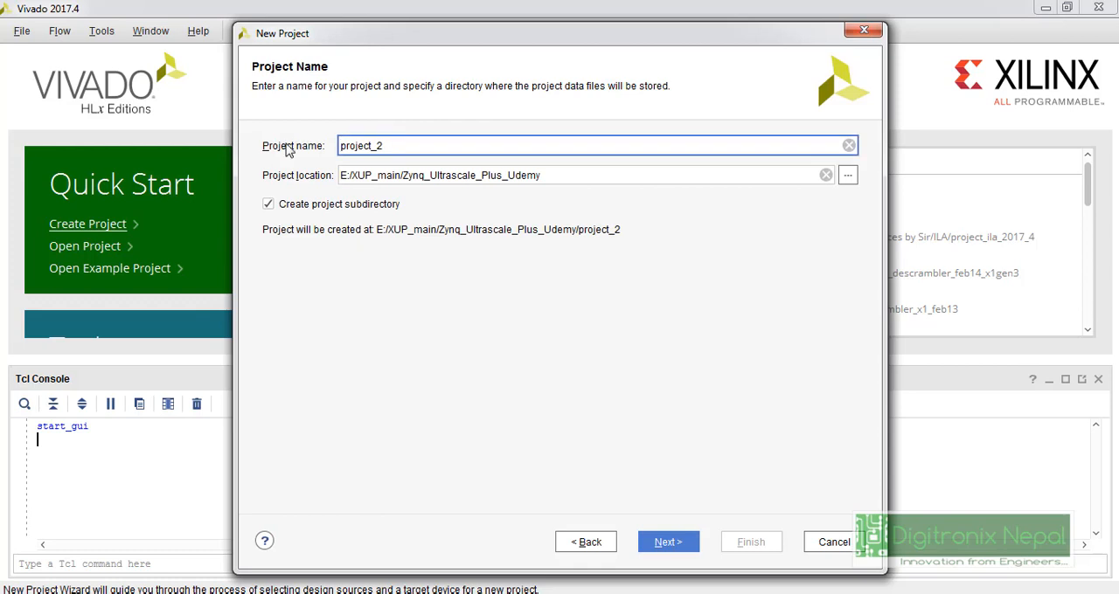
{"action": "mouse_move", "coordinate": [750, 569]}
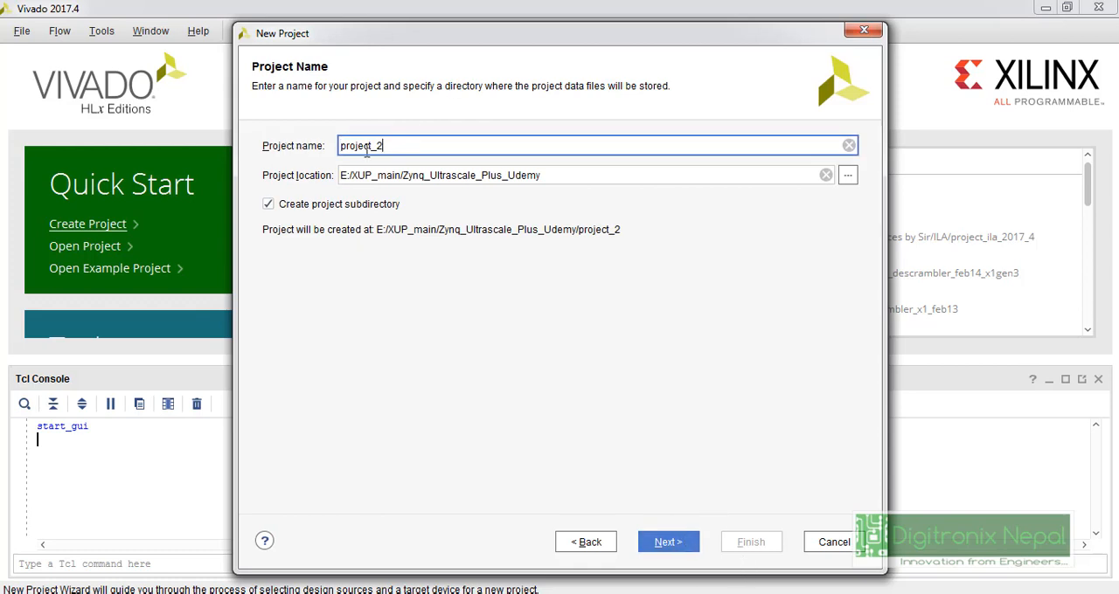
{"action": "left_click", "coordinate": [848, 144]}
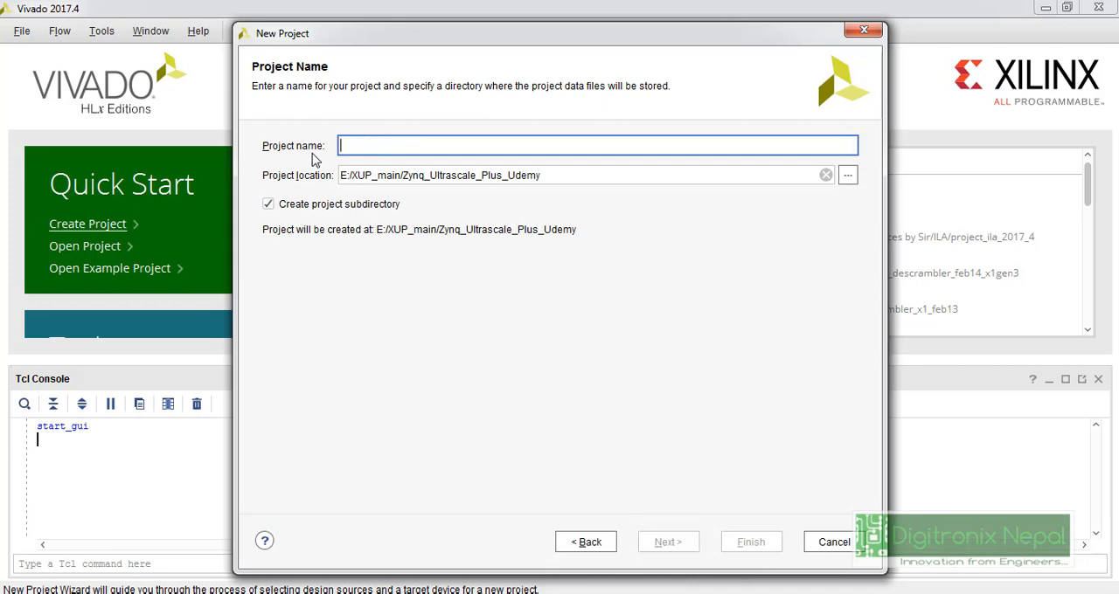
{"action": "type", "text": "ip_overview"}
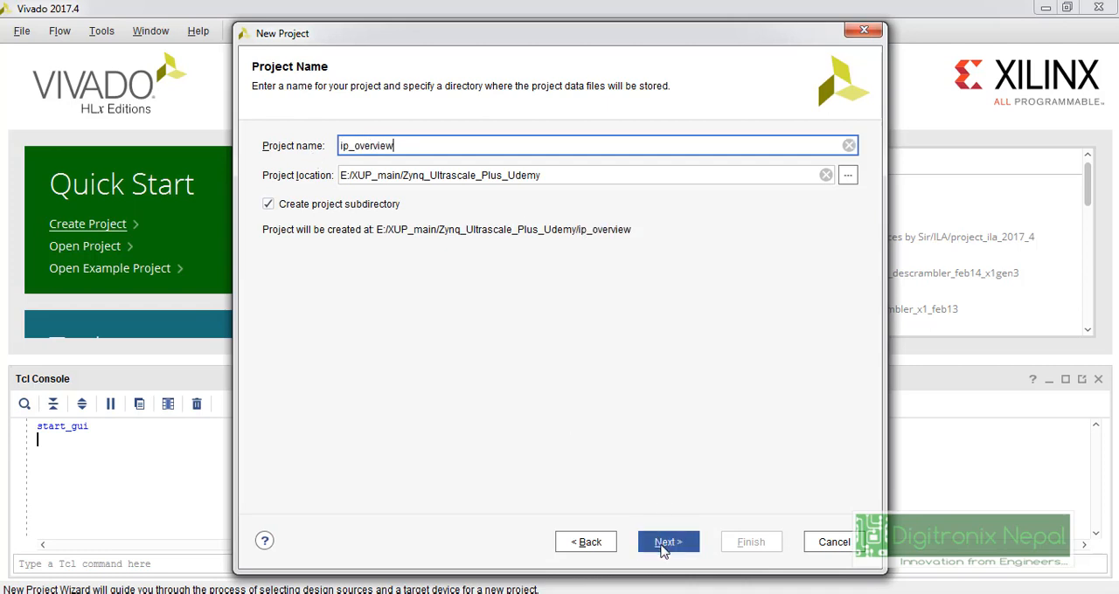
{"action": "left_click", "coordinate": [667, 541]}
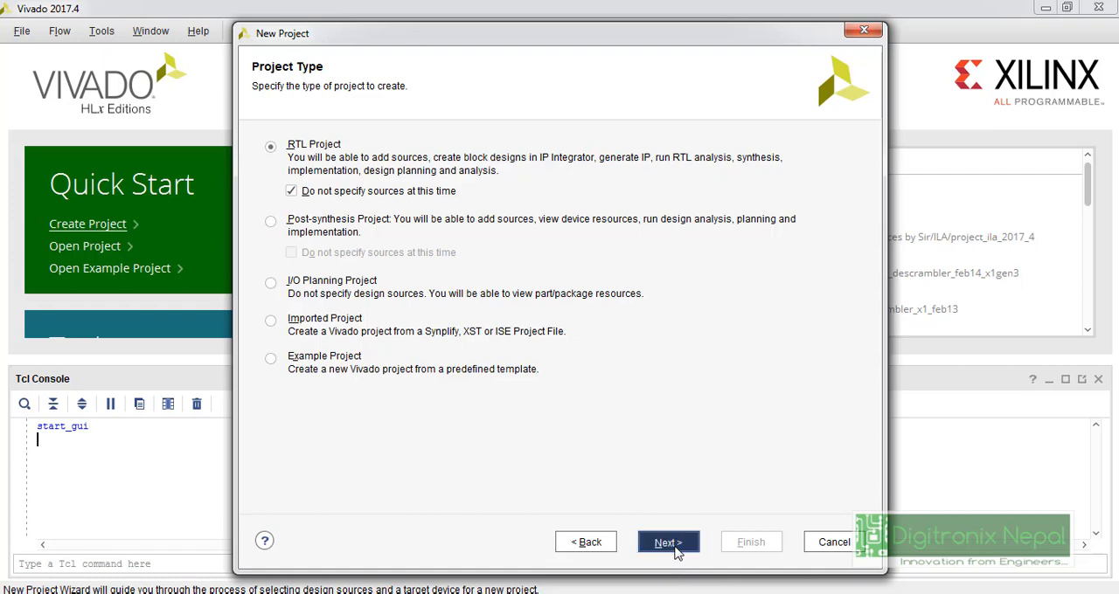
Keep RTL Project, select the Zynq UltraScale+ ZCU102 Evaluation Board, and reach the project summary.
{"action": "left_click", "coordinate": [668, 542]}
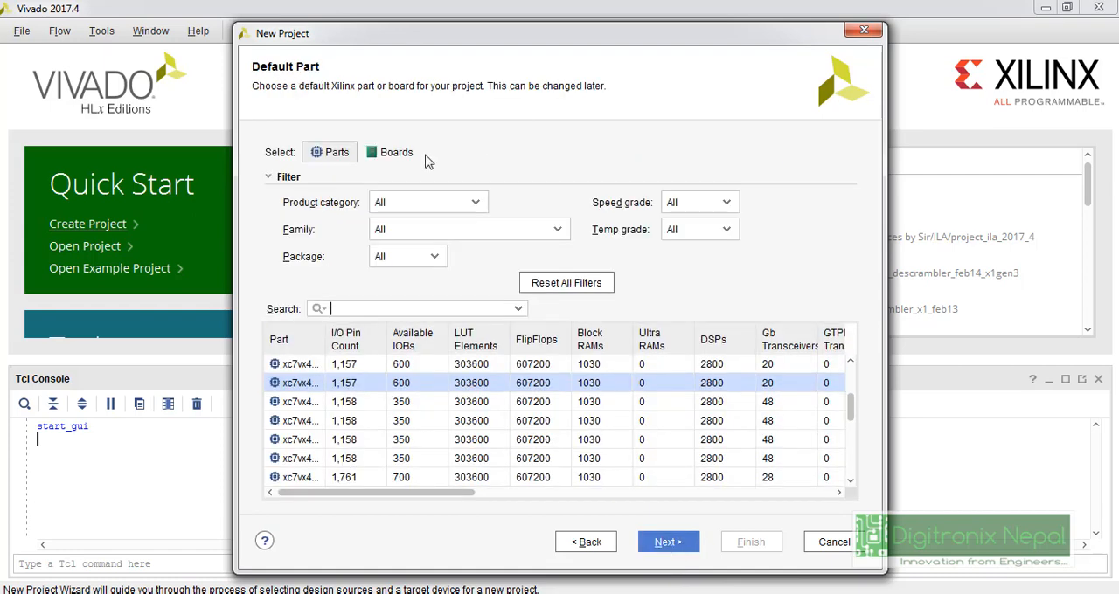
{"action": "left_click", "coordinate": [394, 151]}
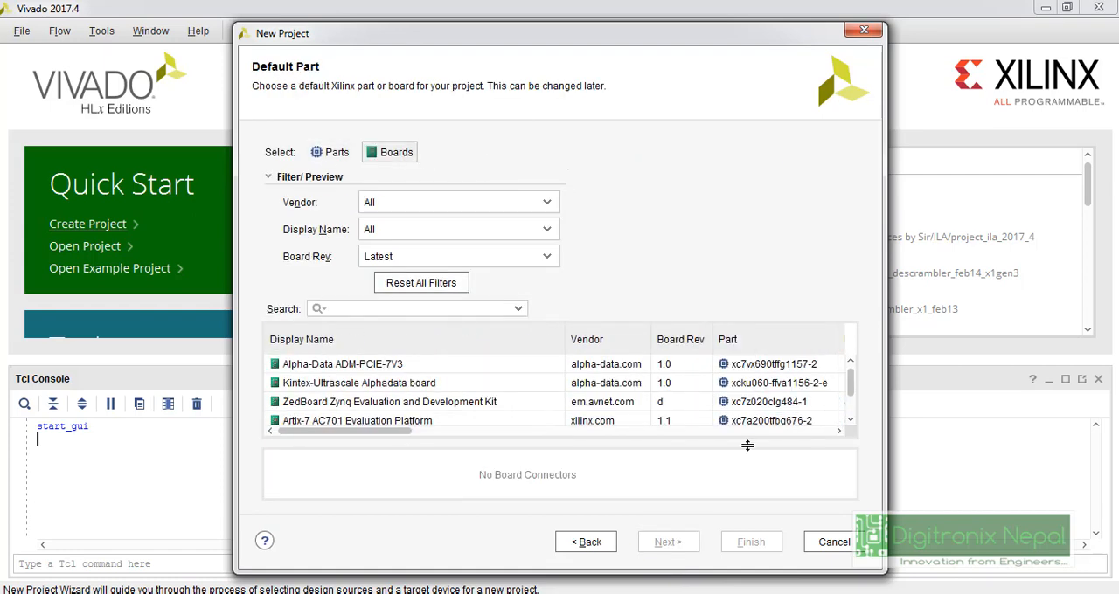
{"action": "scroll", "scroll_direction": "down", "scroll_amount": 3}
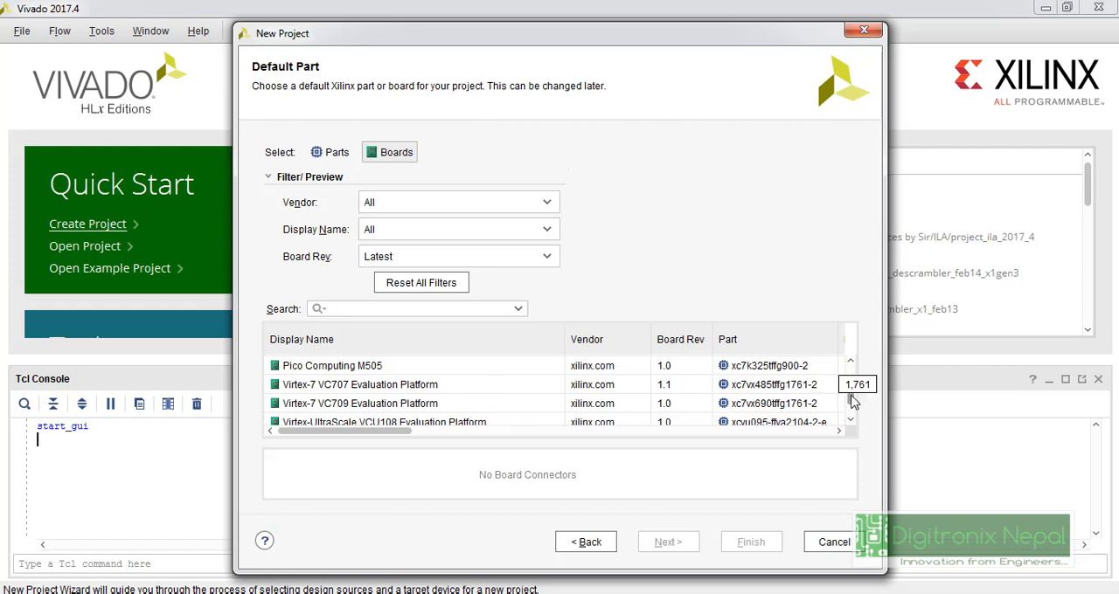
{"action": "scroll", "scroll_direction": "down", "scroll_amount": 3}
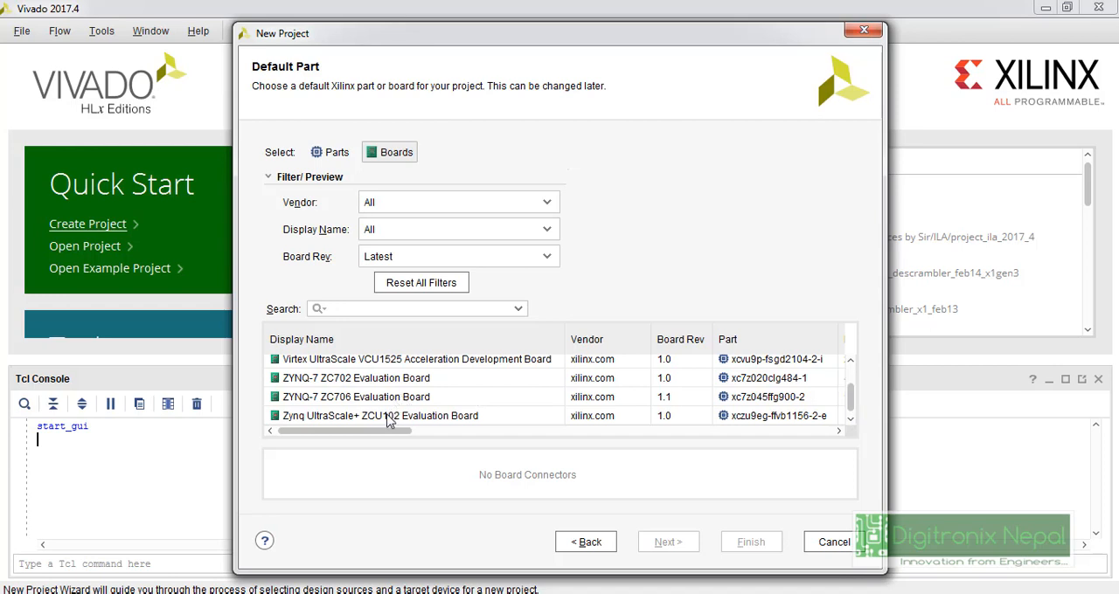
{"action": "left_click", "coordinate": [398, 416]}
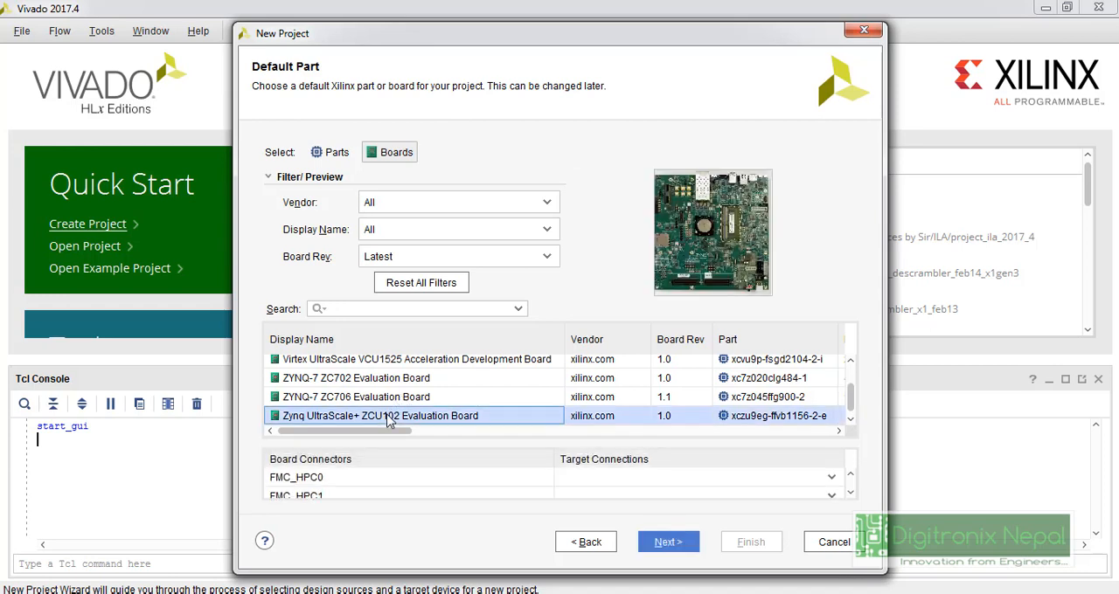
{"action": "left_click", "coordinate": [669, 542]}
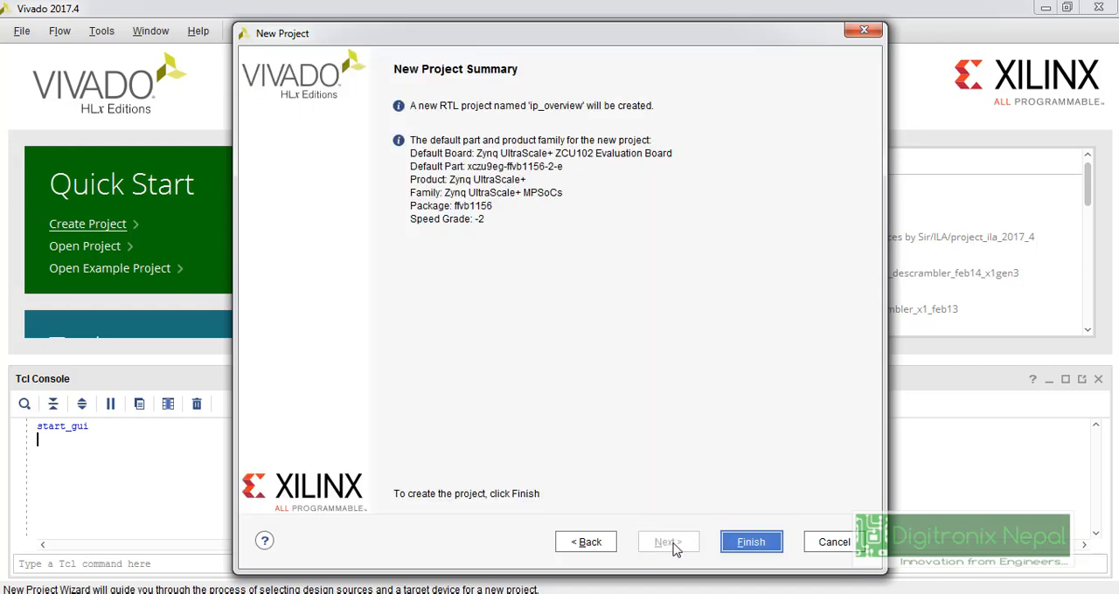
{"action": "left_click", "coordinate": [751, 540]}
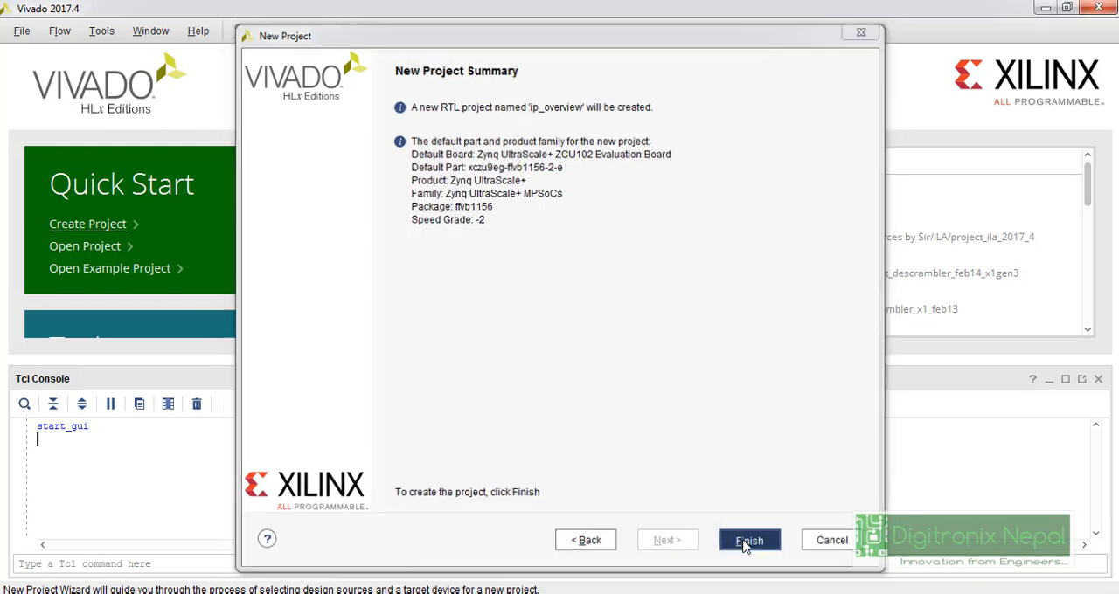
Finish the wizard so the ip_overview project is created and opened.
{"action": "left_click", "coordinate": [749, 539]}
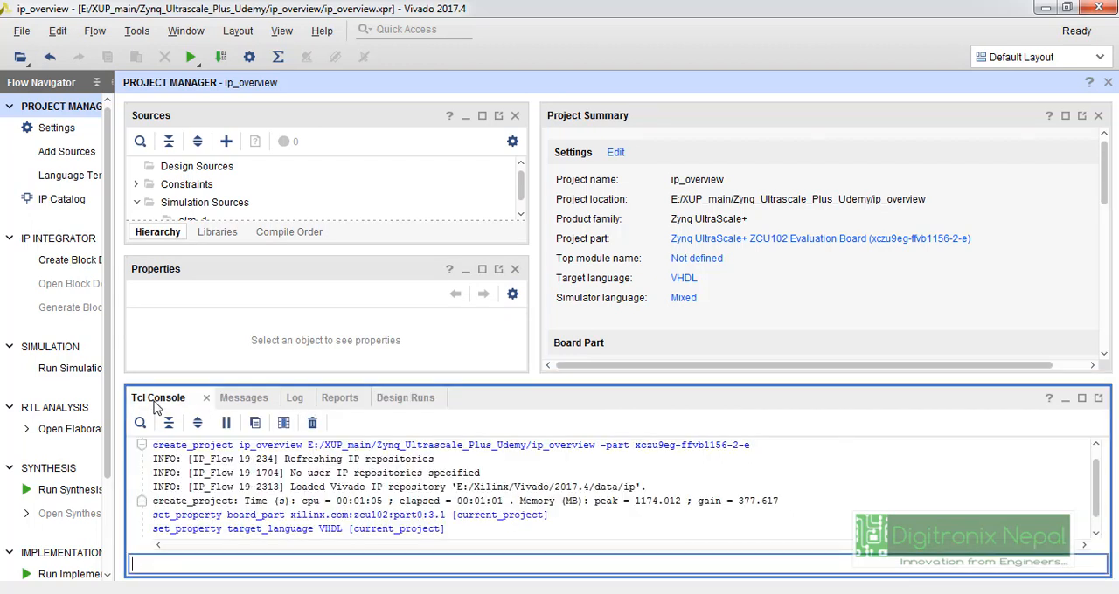
Review the project creation Messages, then show the run Log.
{"action": "left_click", "coordinate": [244, 398]}
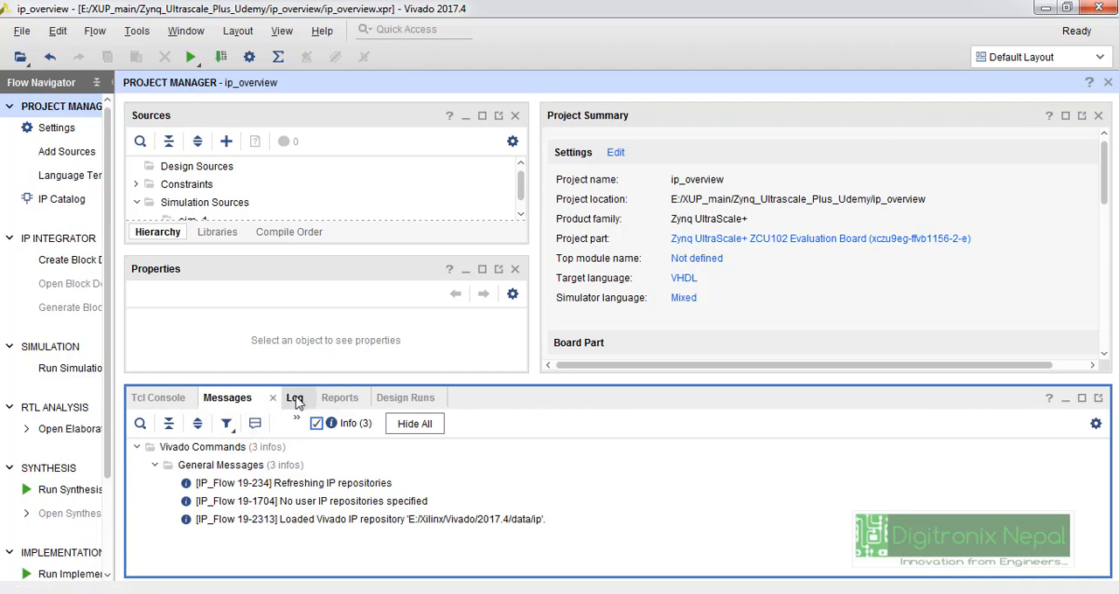
{"action": "left_click", "coordinate": [296, 398]}
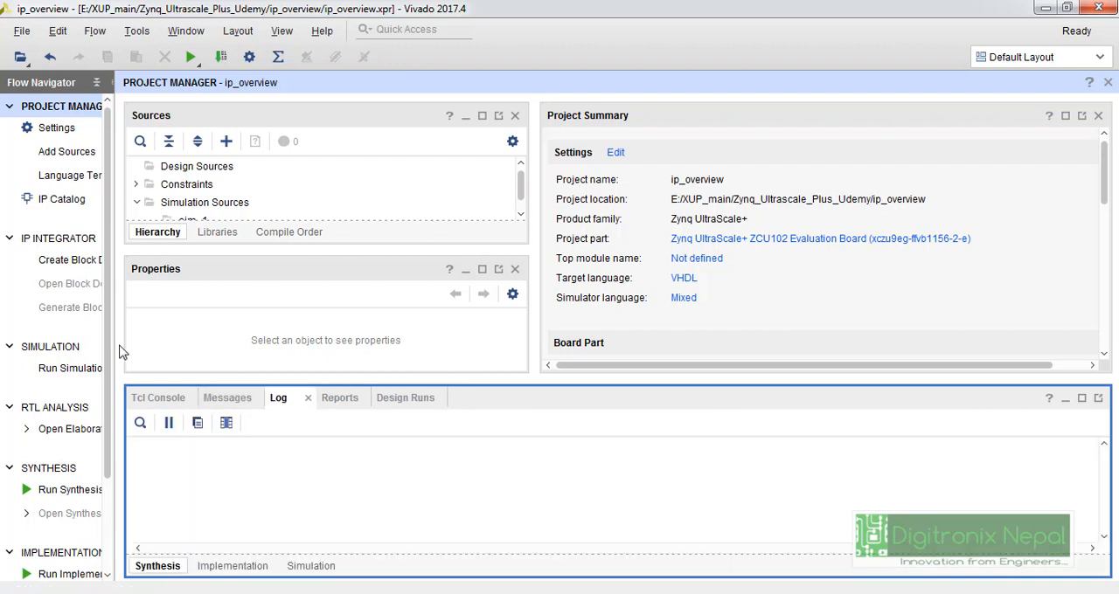
{"action": "mouse_move", "coordinate": [114, 345]}
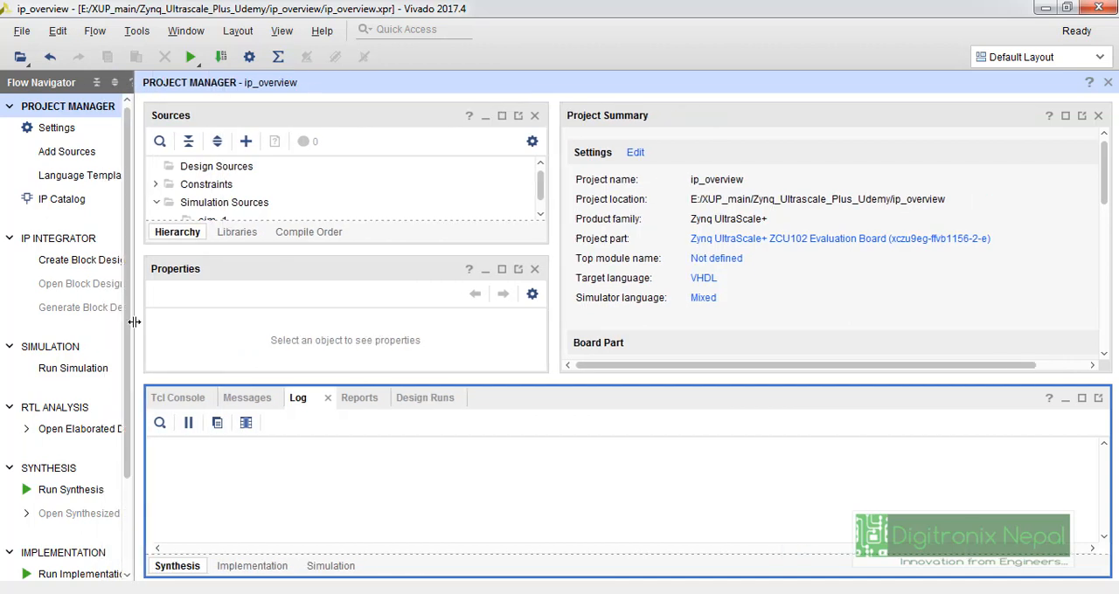
{"action": "mouse_move", "coordinate": [125, 264]}
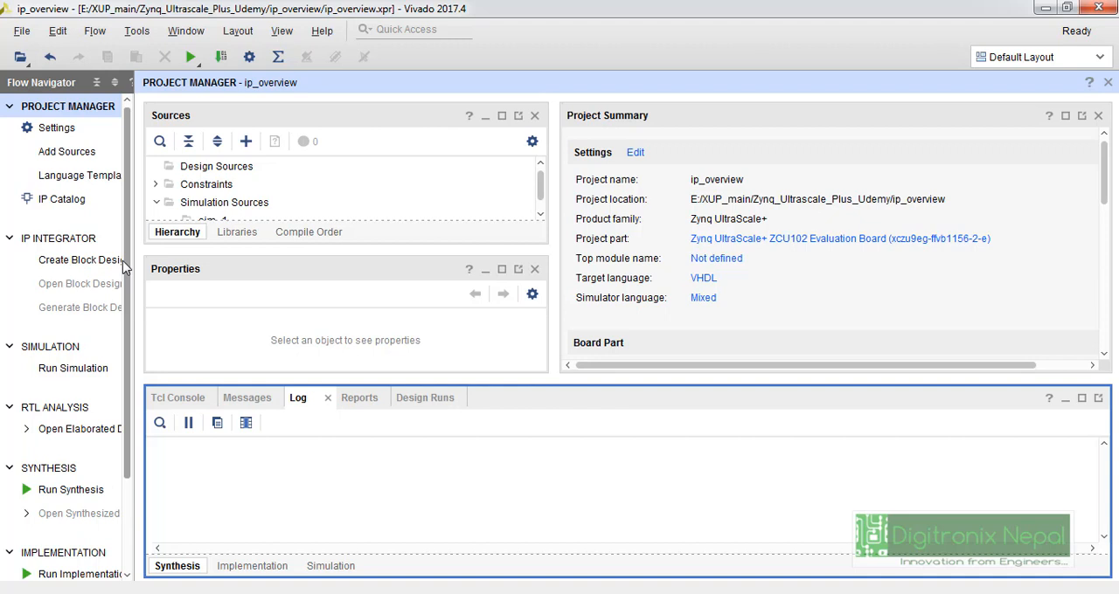
{"action": "mouse_move", "coordinate": [287, 57]}
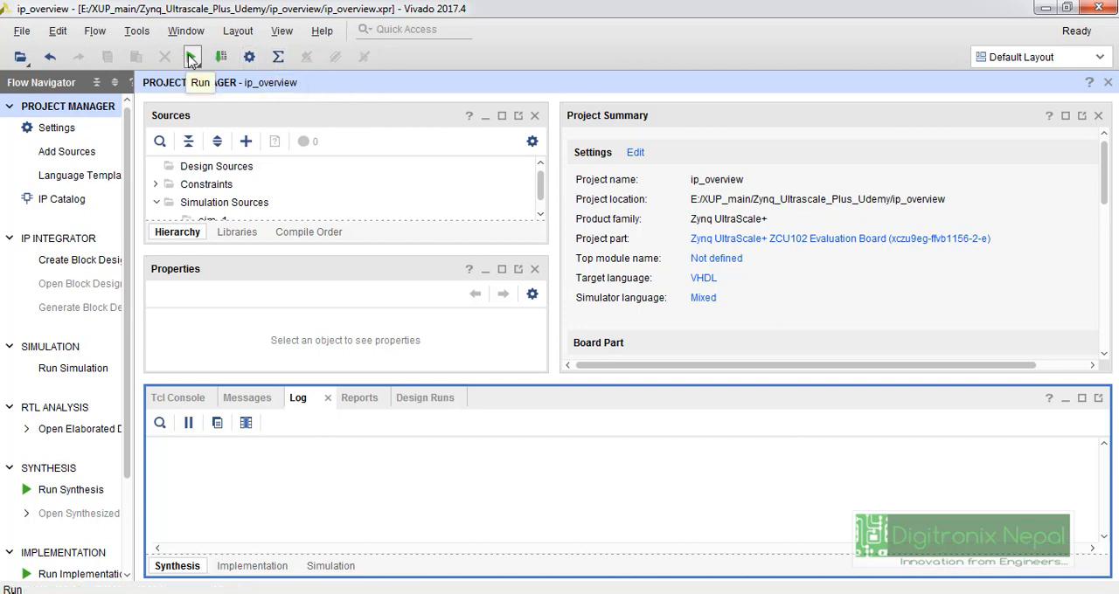
{"action": "mouse_move", "coordinate": [218, 57]}
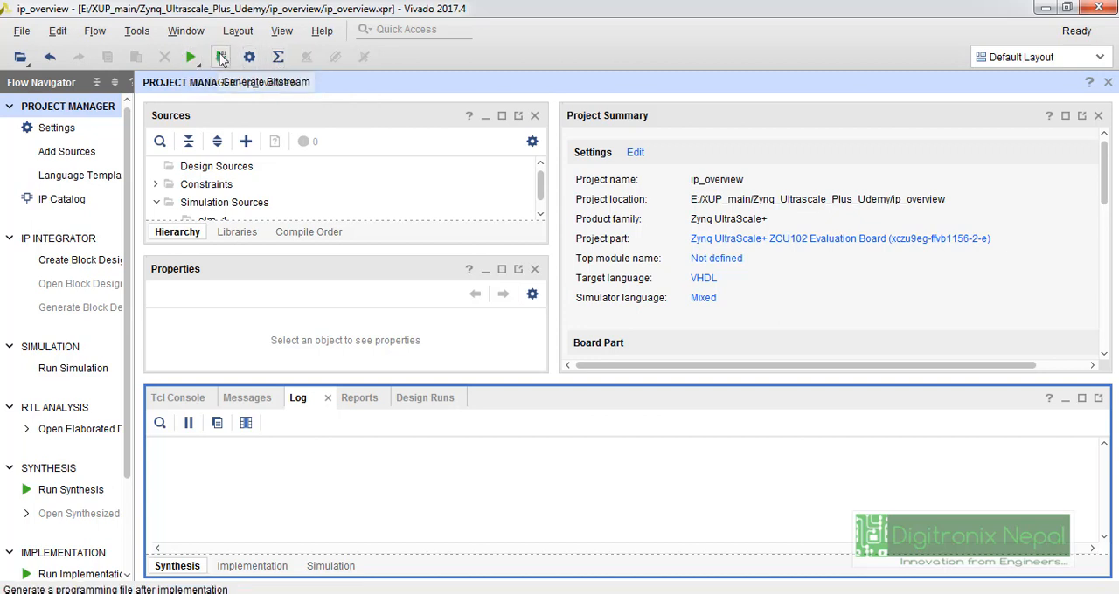
{"action": "mouse_move", "coordinate": [220, 56]}
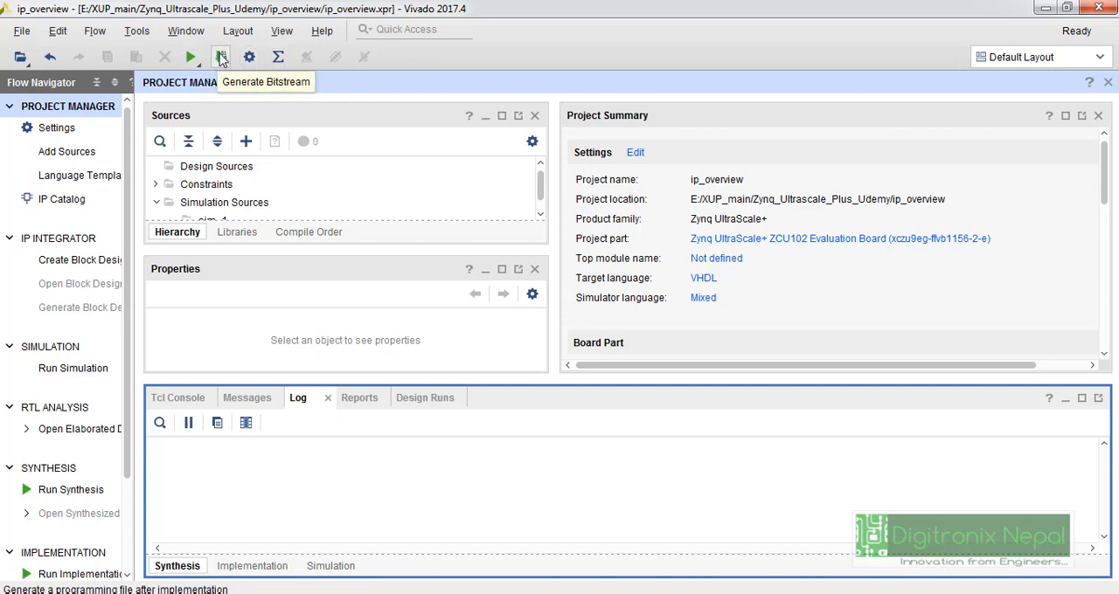
{"action": "mouse_move", "coordinate": [80, 259]}
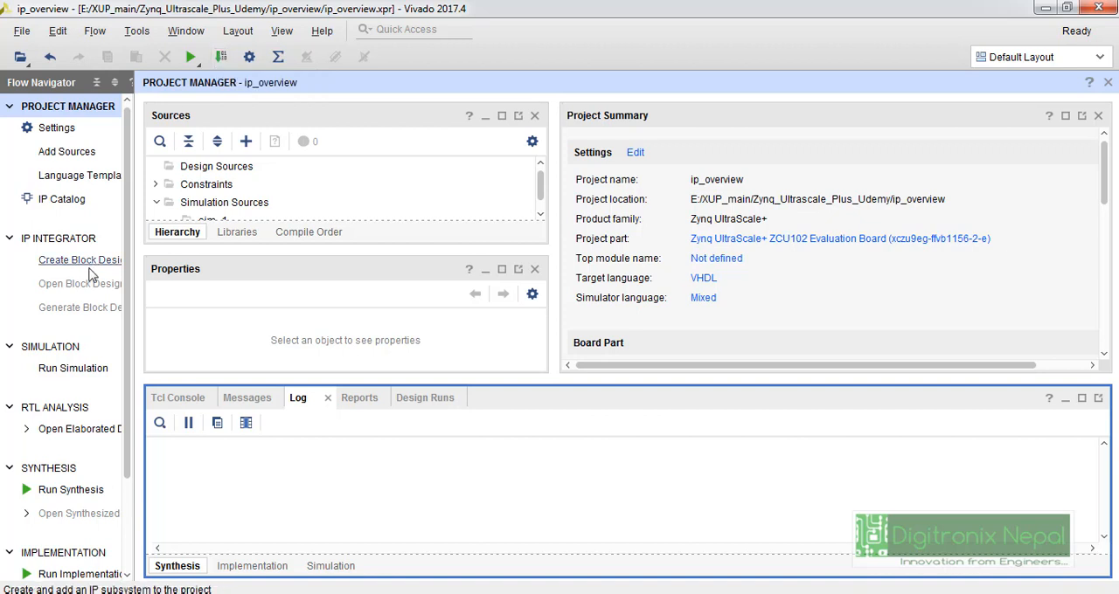
Create a block design with the default name design_1 and open it.
{"action": "left_click", "coordinate": [79, 260]}
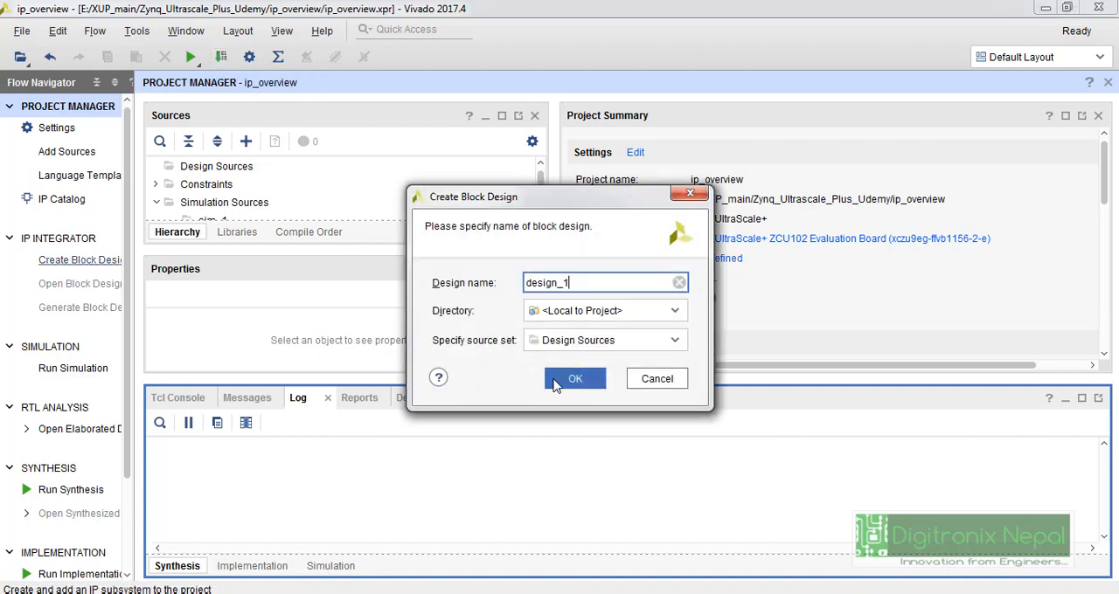
{"action": "left_click", "coordinate": [575, 379]}
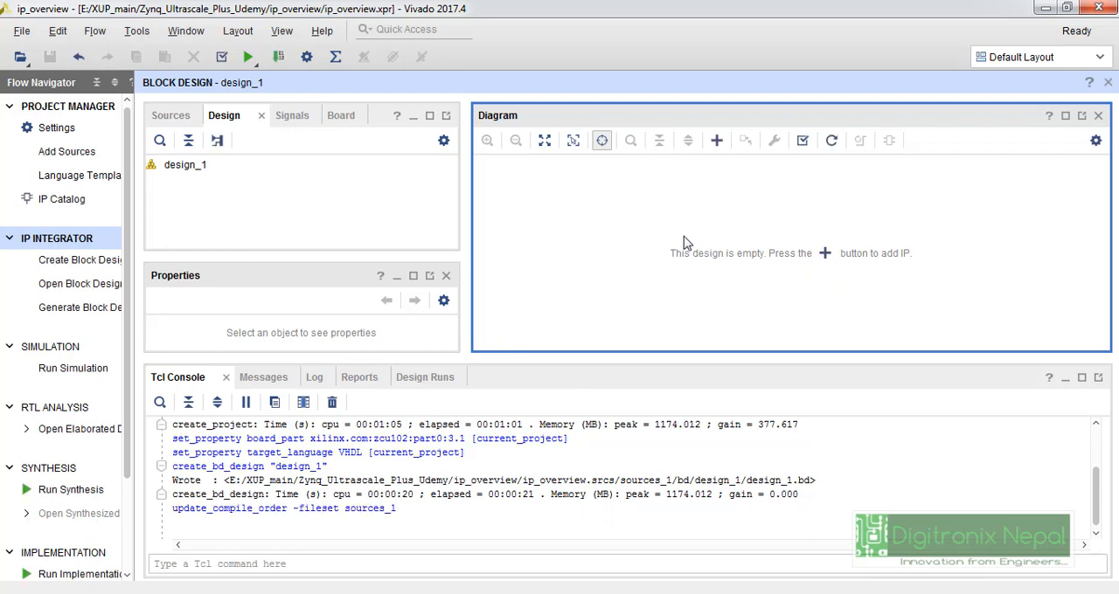
{"action": "mouse_move", "coordinate": [826, 256]}
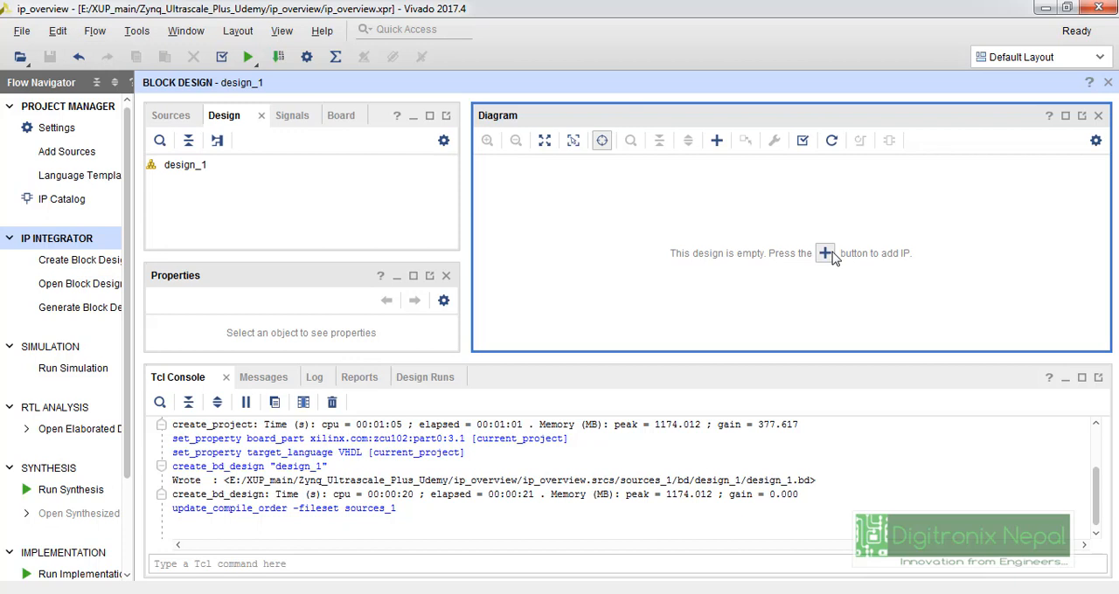
Search the Add IP catalog for the Zynq UltraScale+ MPSoC.
{"action": "left_click", "coordinate": [825, 253]}
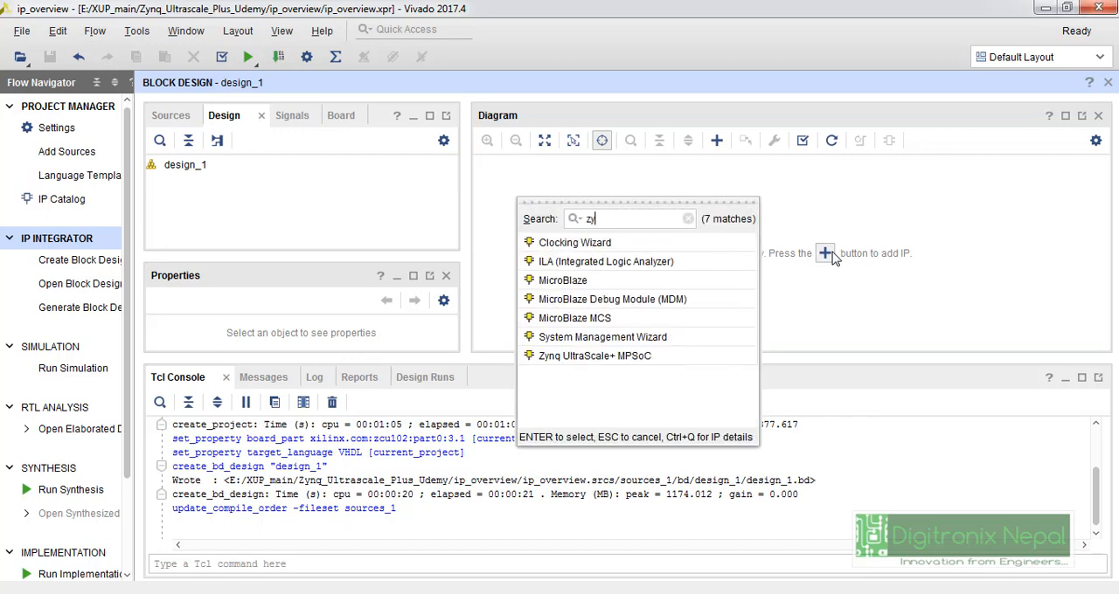
{"action": "type", "text": "nq"}
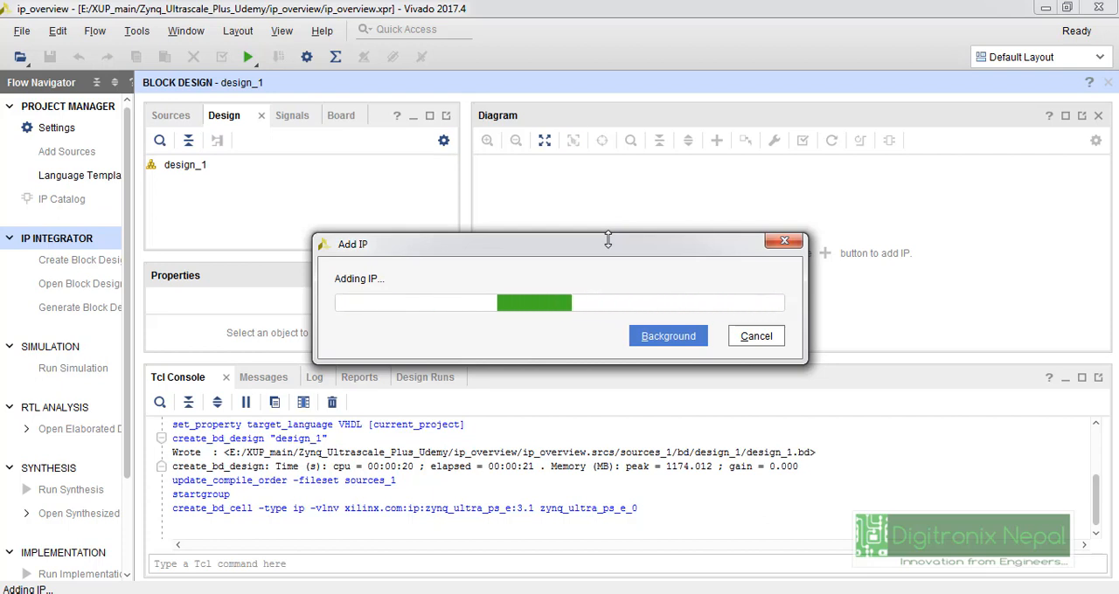
Run block automation applying the ZCU102 board preset to zynq_ultra_ps_e_0.
{"action": "left_click", "coordinate": [668, 336]}
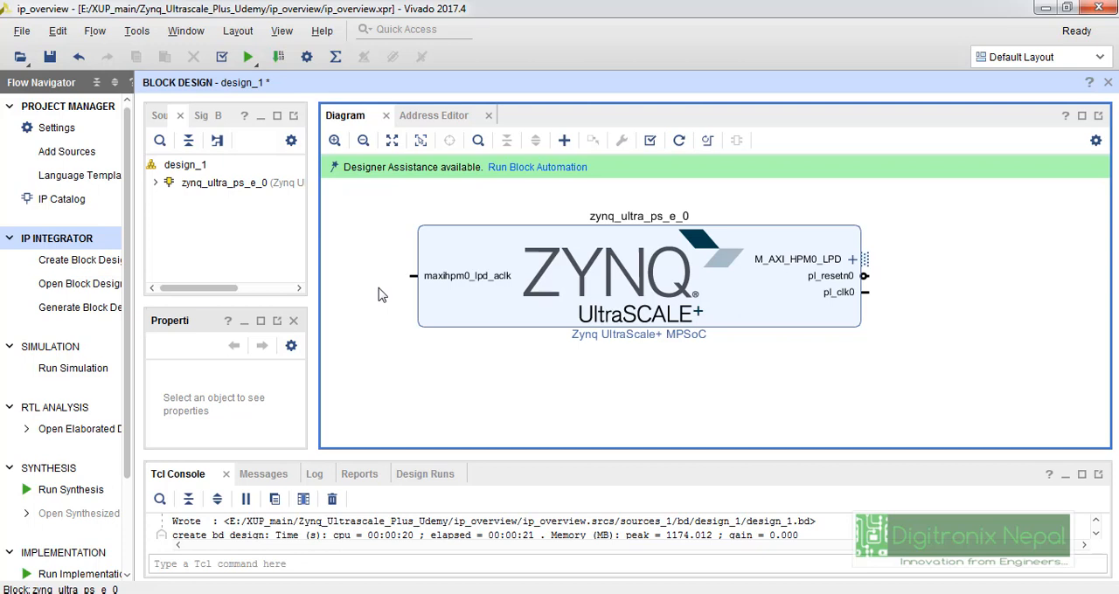
{"action": "mouse_move", "coordinate": [538, 167]}
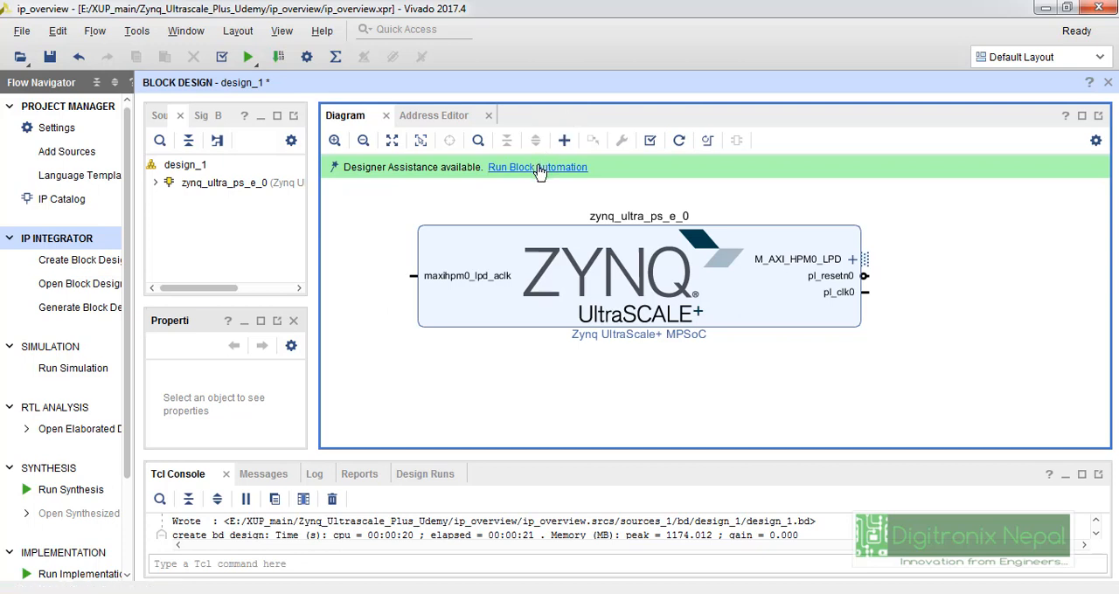
{"action": "left_click", "coordinate": [537, 167]}
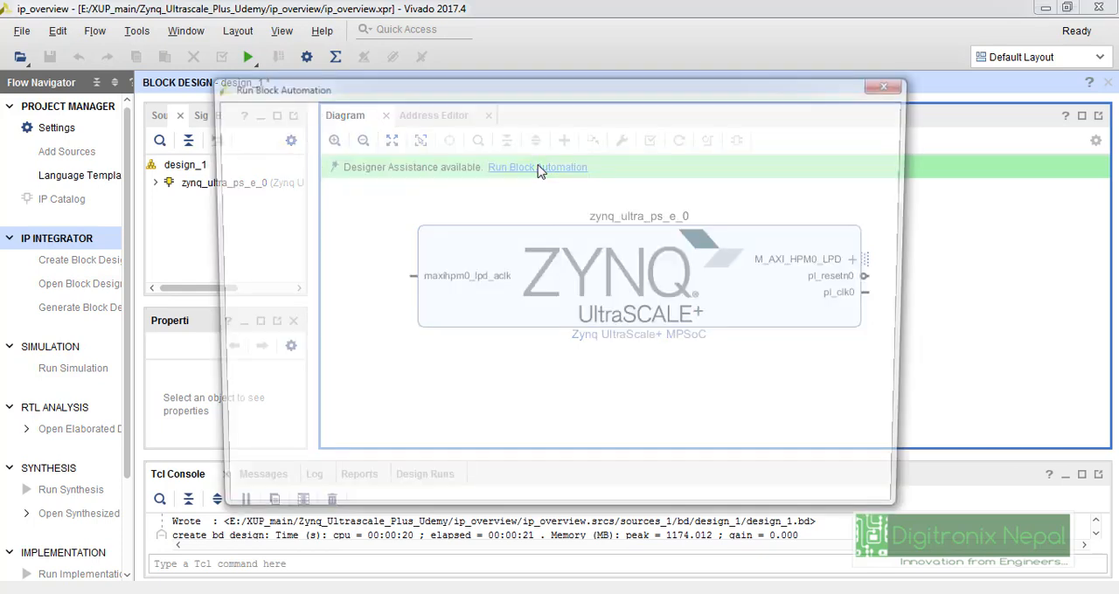
{"action": "left_click", "coordinate": [536, 167]}
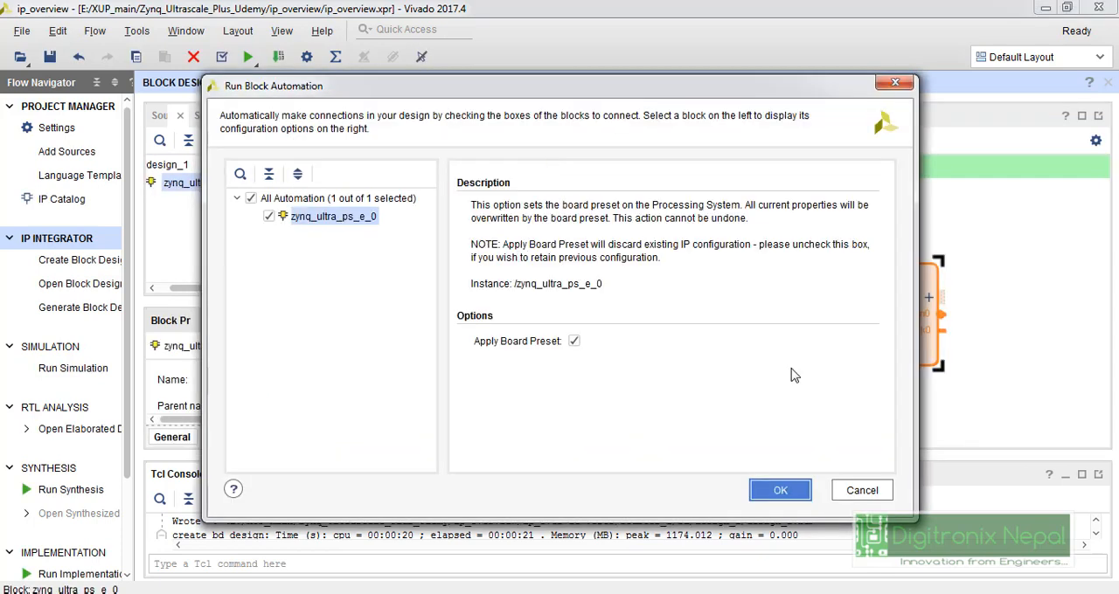
{"action": "left_click", "coordinate": [780, 490]}
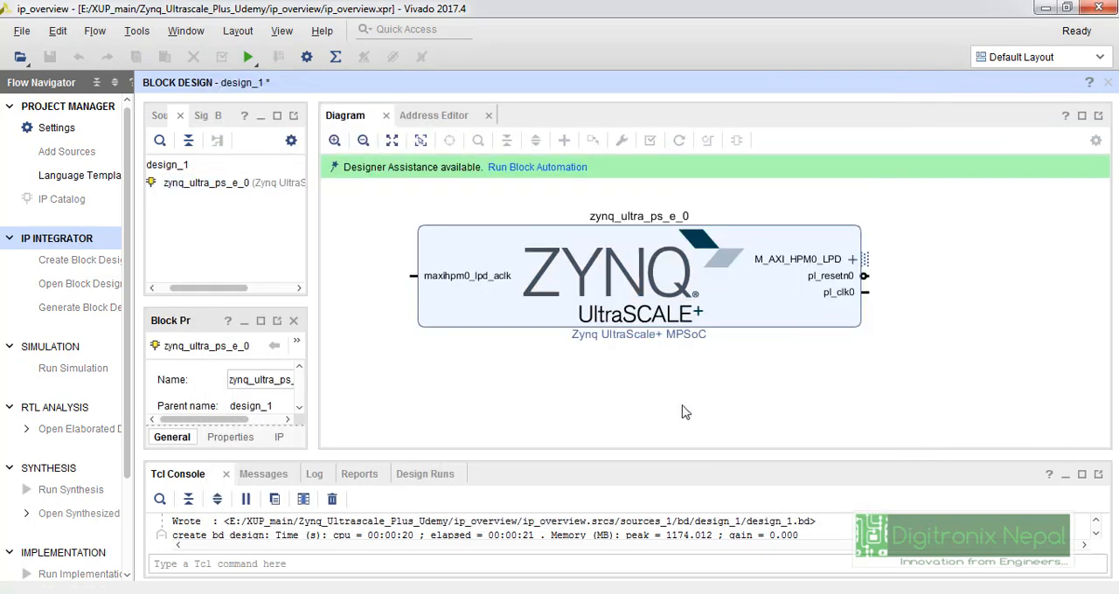
{"action": "left_click", "coordinate": [537, 167]}
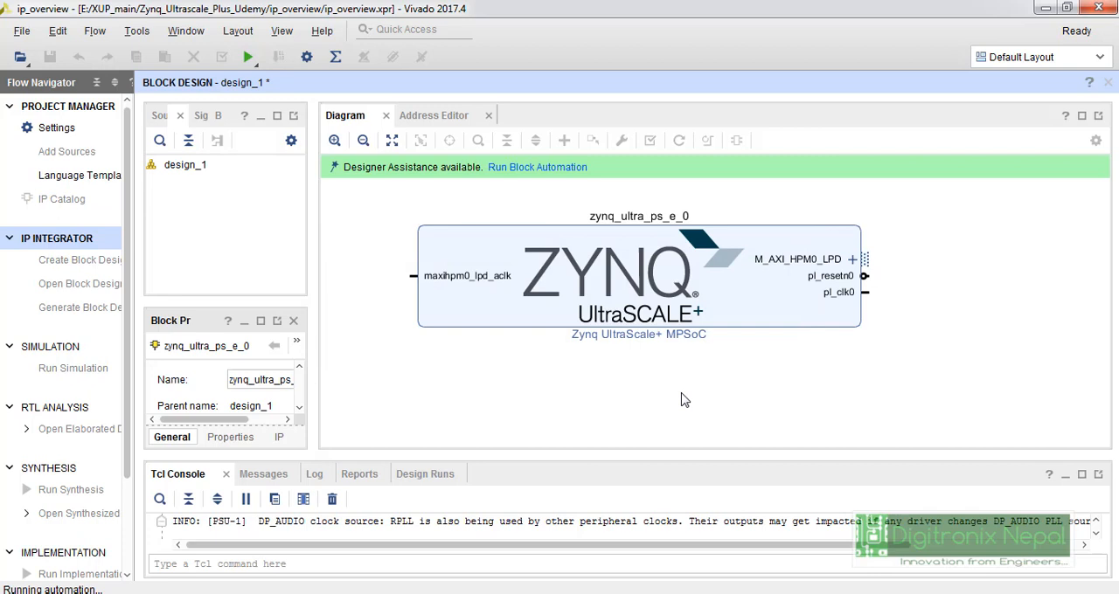
{"action": "left_click", "coordinate": [536, 167]}
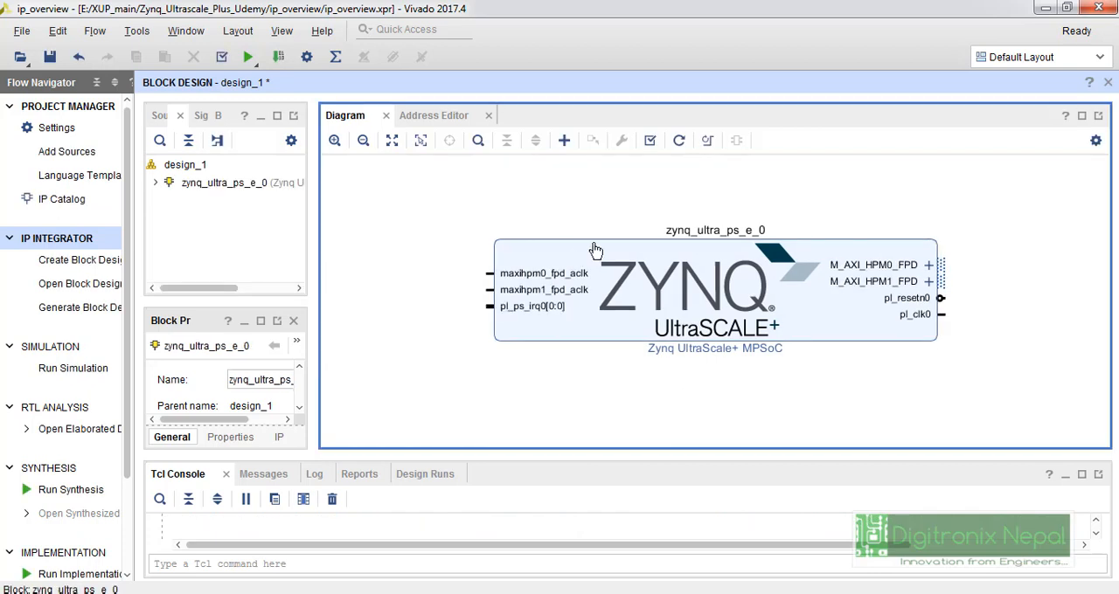
Re-customize the zynq_ultra_ps_e_0 block, showing its processing system overview.
{"action": "double_click", "coordinate": [699, 288]}
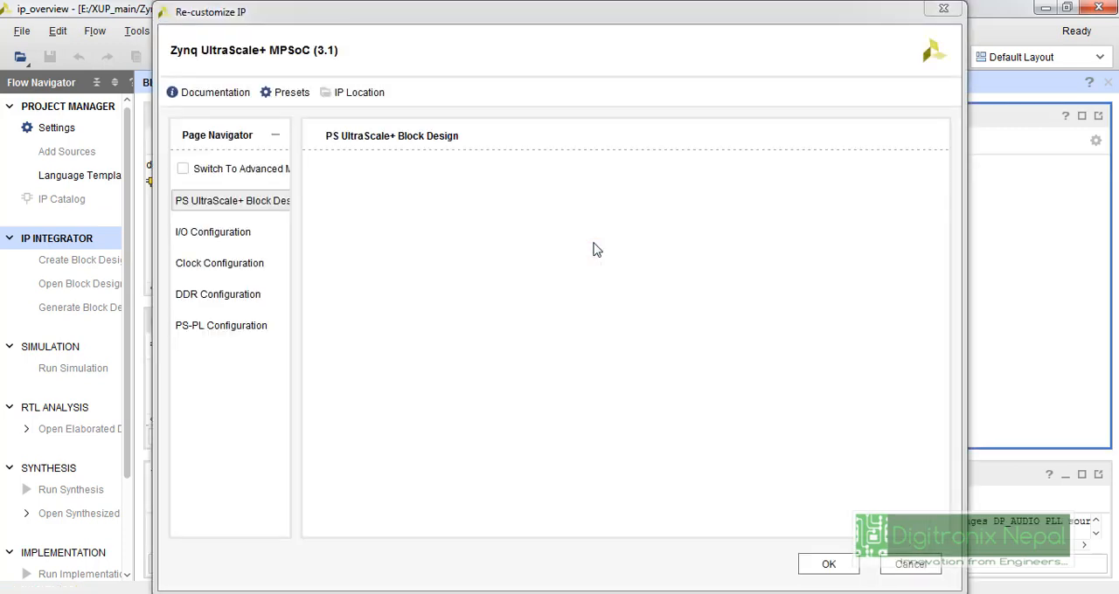
{"action": "left_click", "coordinate": [230, 200]}
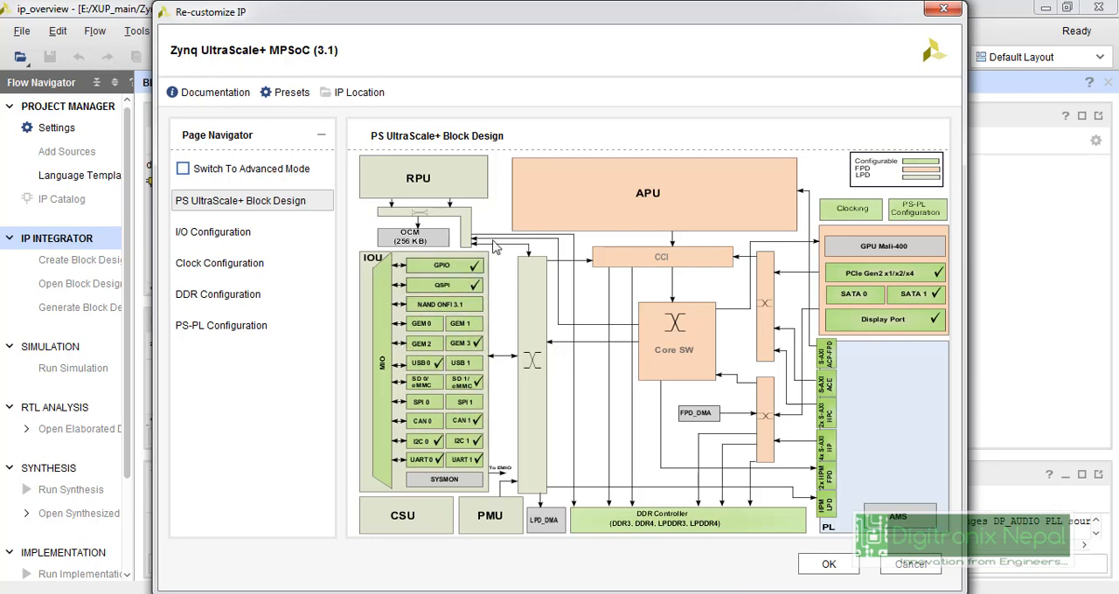
{"action": "mouse_move", "coordinate": [977, 214]}
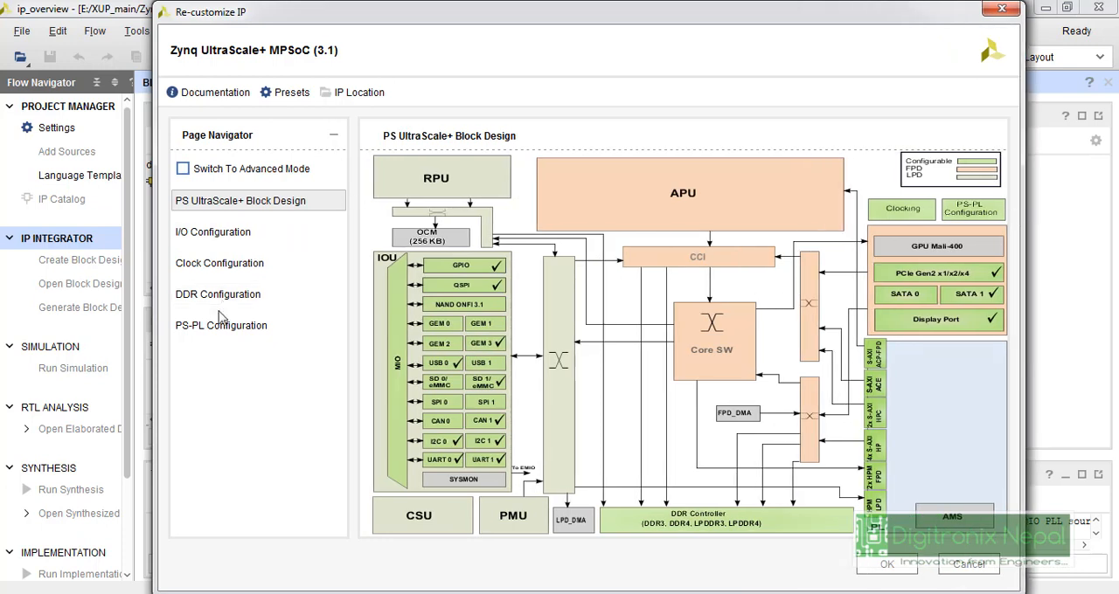
In PS-PL Configuration under Master Interface, disable the AXI HPM0 FPD and HPM1 FPD interfaces.
{"action": "left_click", "coordinate": [222, 325]}
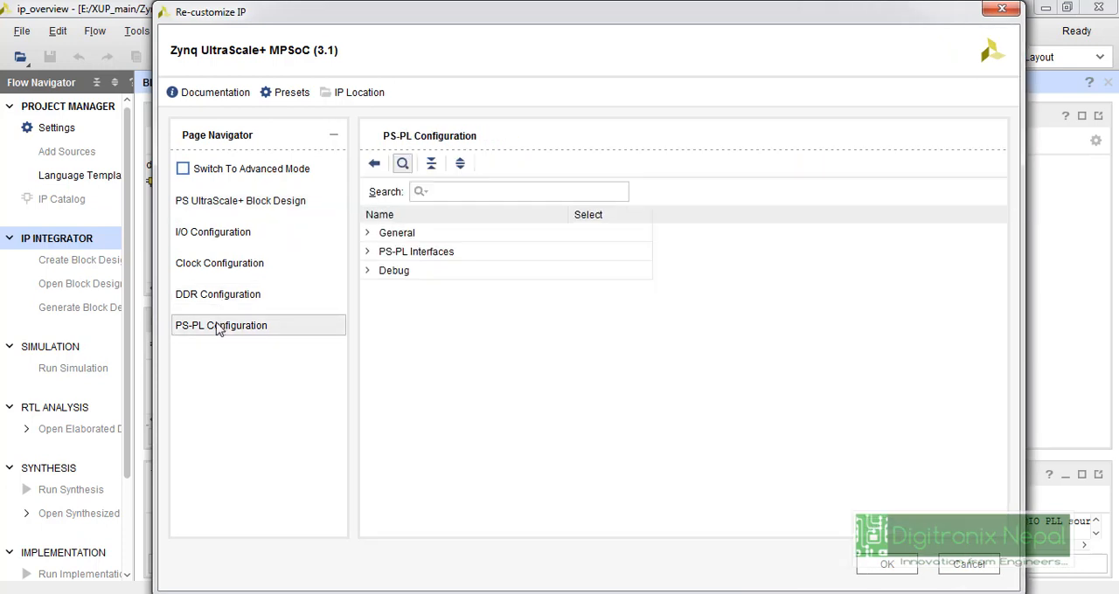
{"action": "left_click", "coordinate": [367, 232]}
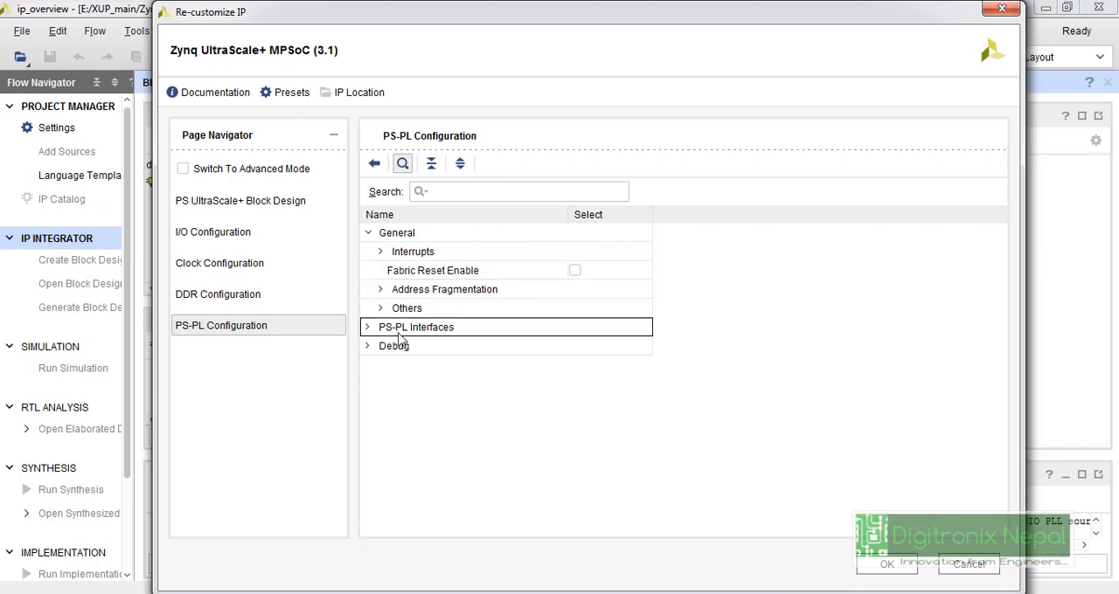
{"action": "left_click", "coordinate": [368, 327]}
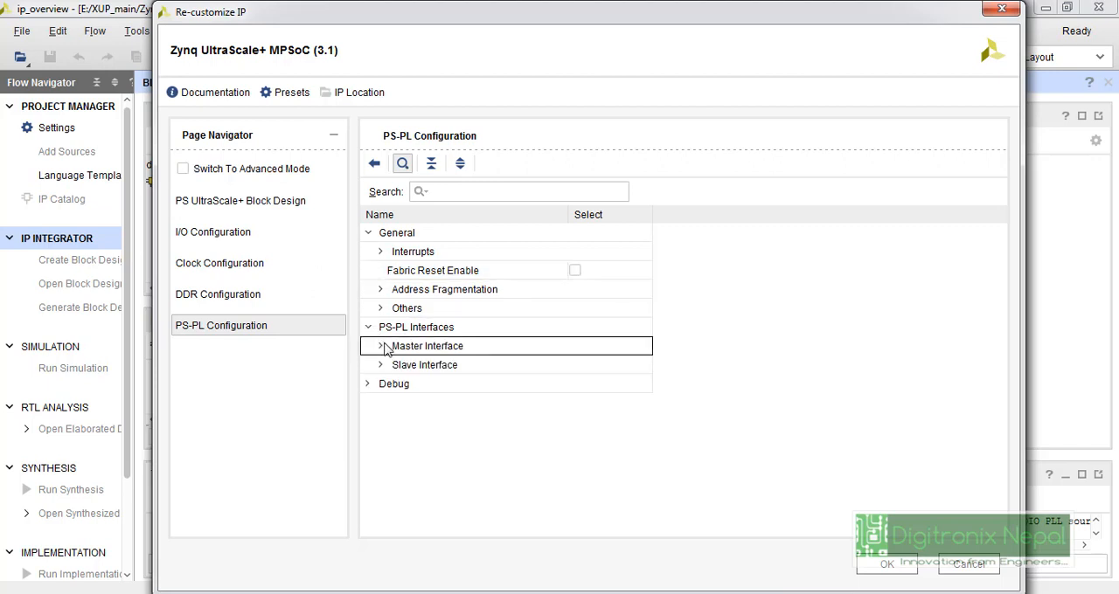
{"action": "left_click", "coordinate": [376, 347]}
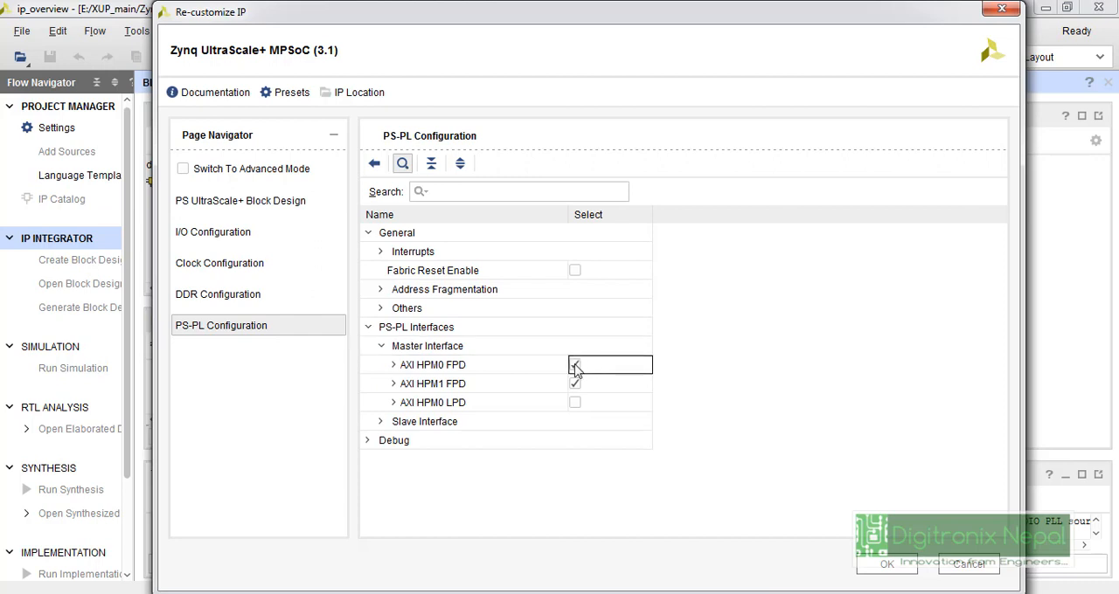
{"action": "left_click", "coordinate": [574, 365]}
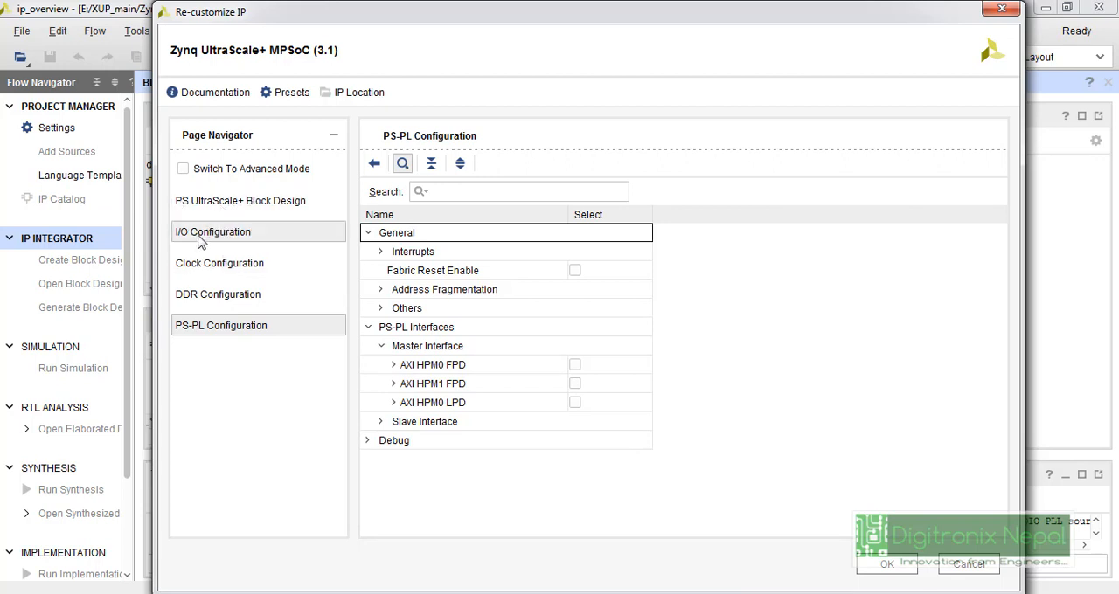
On I/O Configuration, expand Low Speed memory interfaces and peripherals for review, then collapse them.
{"action": "left_click", "coordinate": [212, 232]}
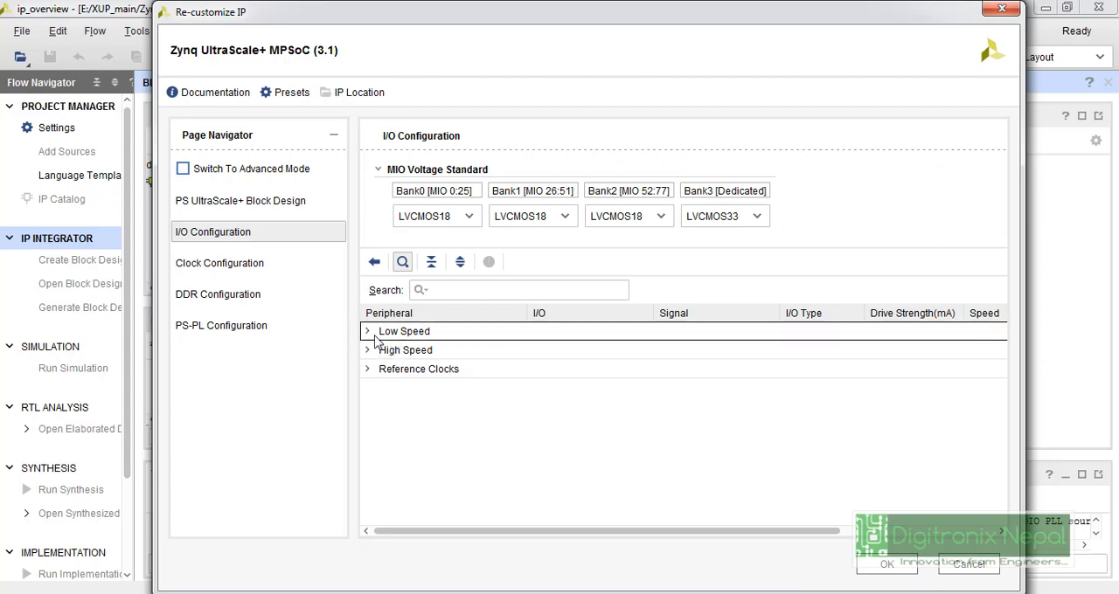
{"action": "left_click", "coordinate": [368, 331]}
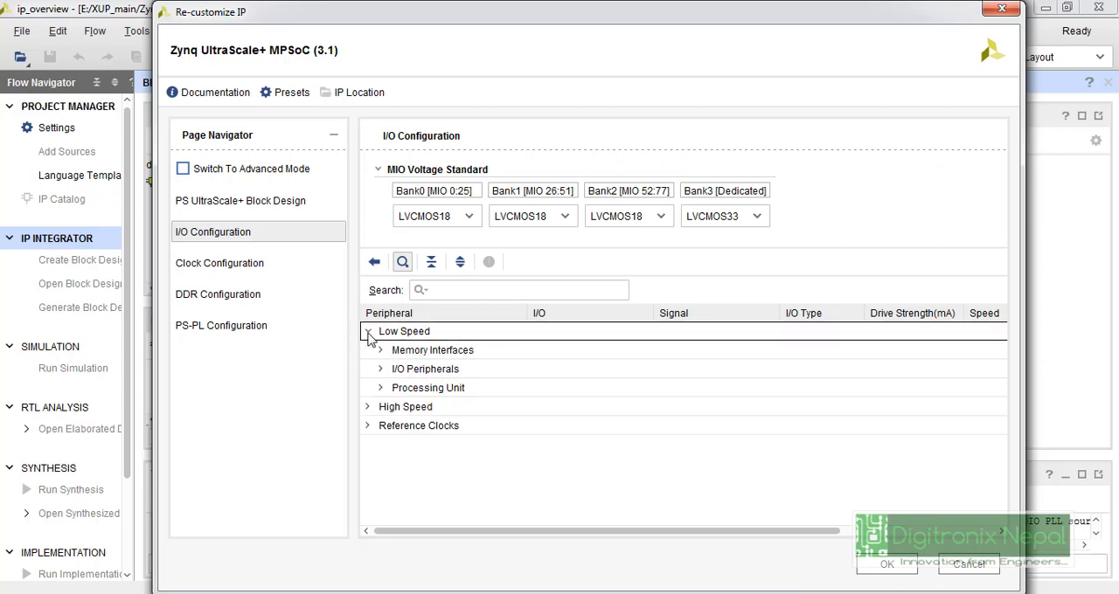
{"action": "left_click", "coordinate": [380, 350]}
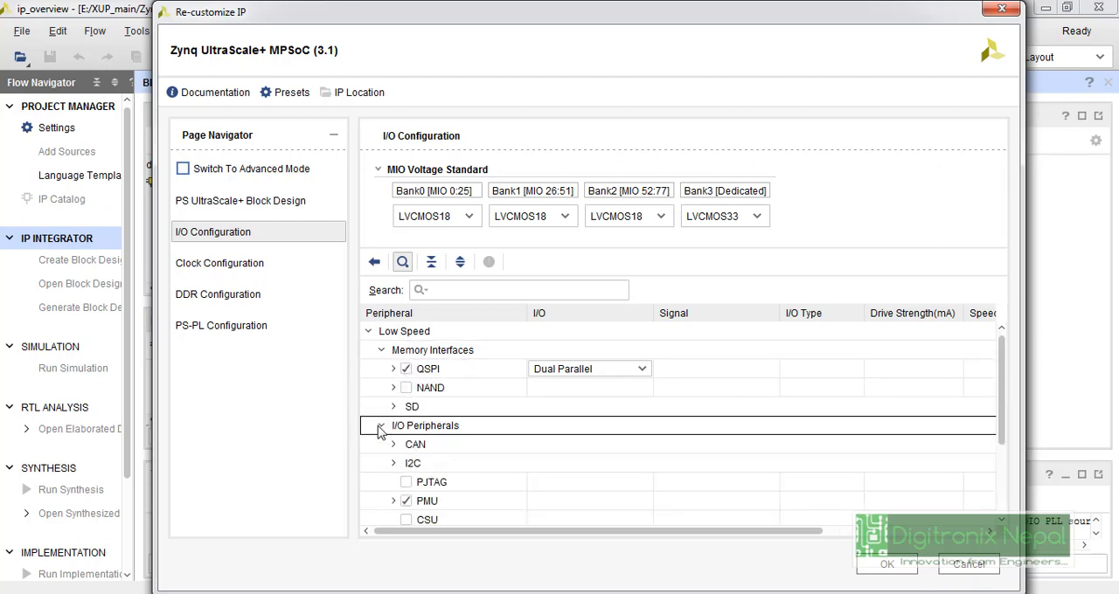
{"action": "left_click", "coordinate": [381, 425]}
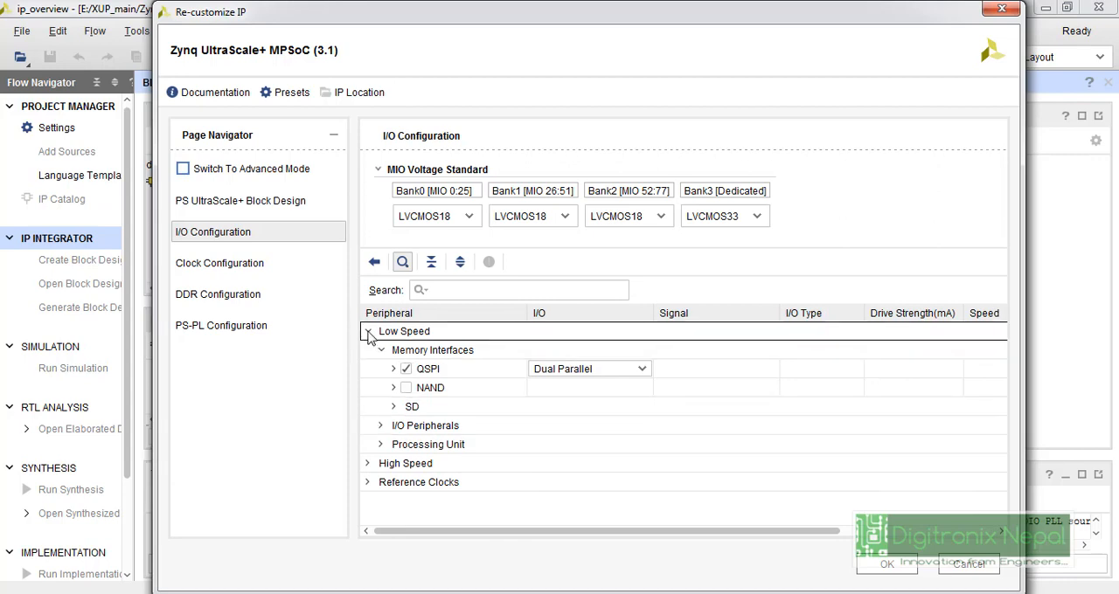
{"action": "left_click", "coordinate": [369, 331]}
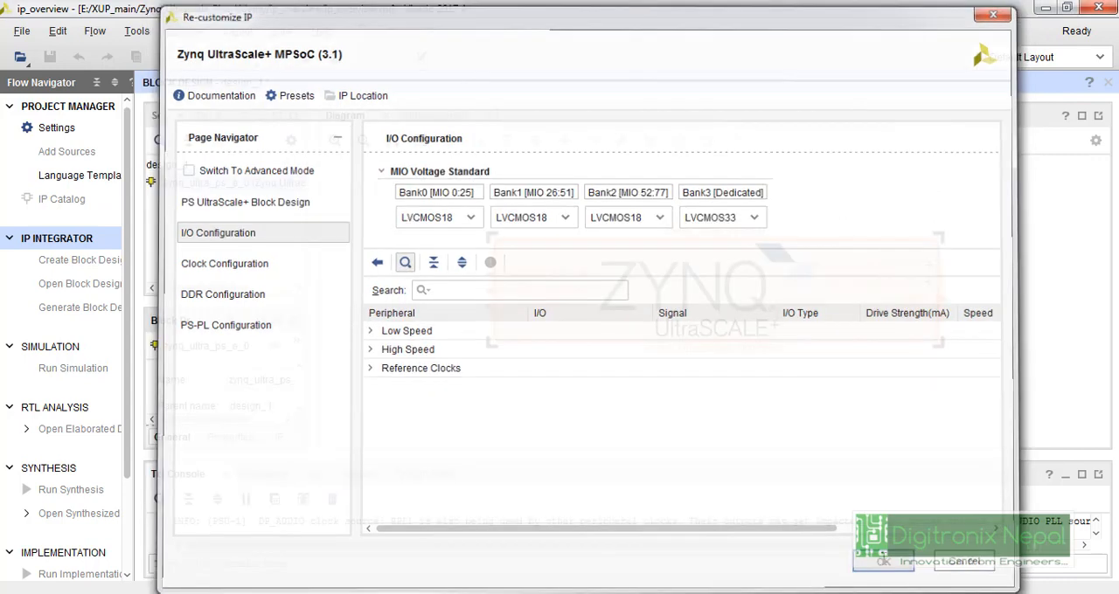
Apply the customization so the AXI master ports disappear, then reopen the MPSoC settings.
{"action": "left_click", "coordinate": [883, 562]}
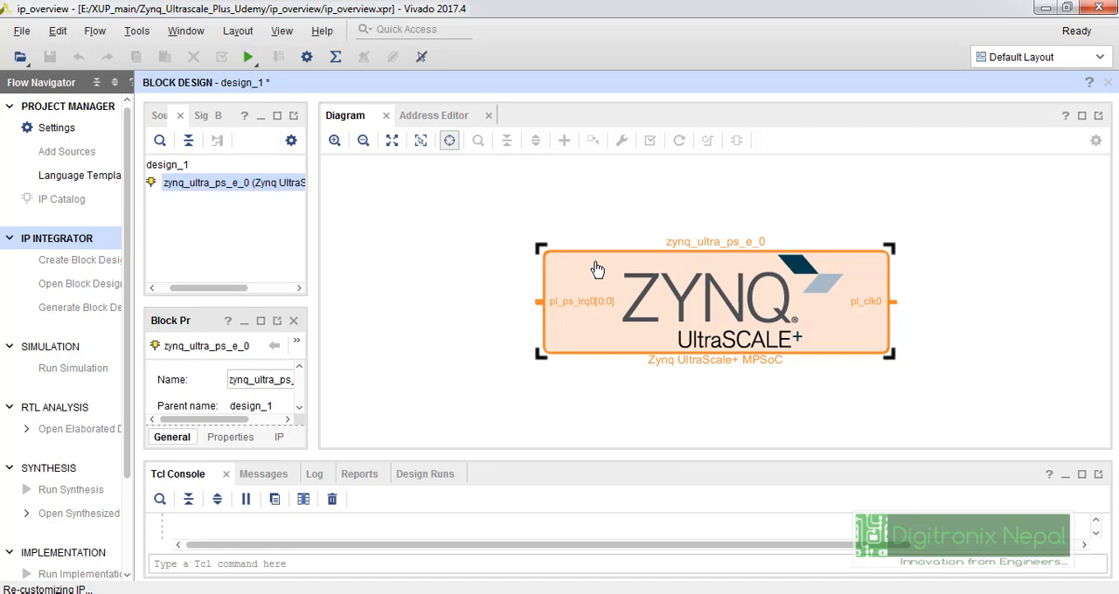
{"action": "double_click", "coordinate": [715, 302]}
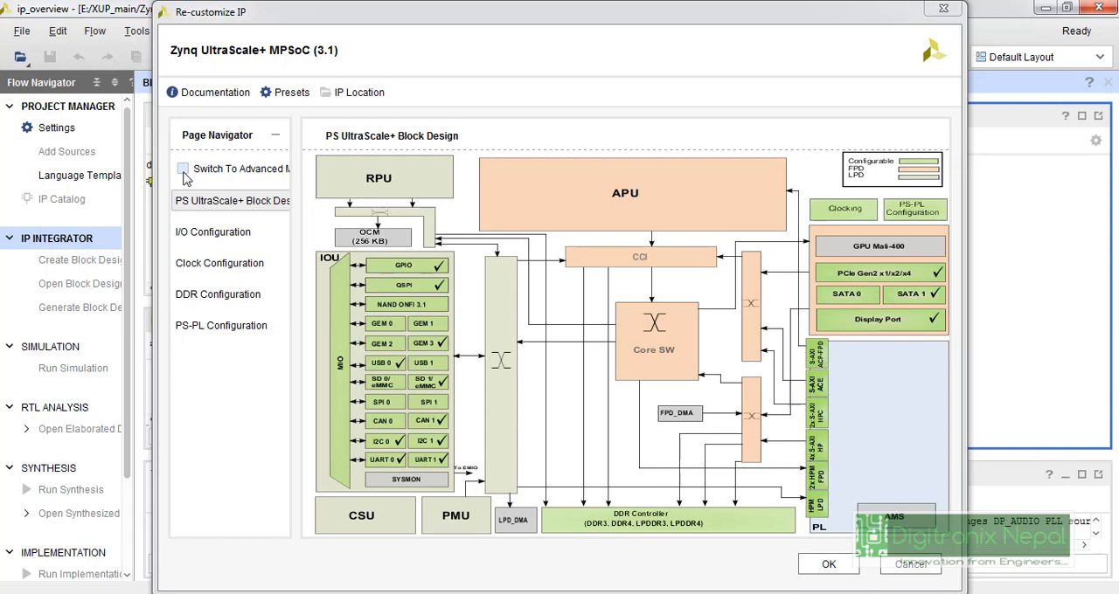
Switch the MPSoC customization to Advanced Mode and go to Isolation Configuration.
{"action": "left_click", "coordinate": [183, 169]}
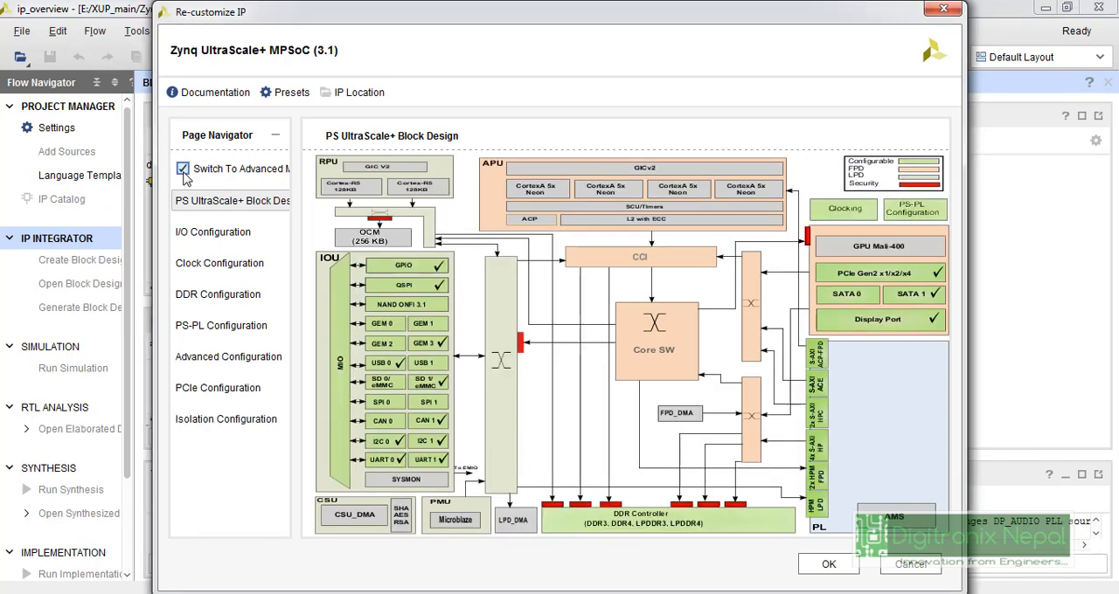
{"action": "mouse_move", "coordinate": [219, 456]}
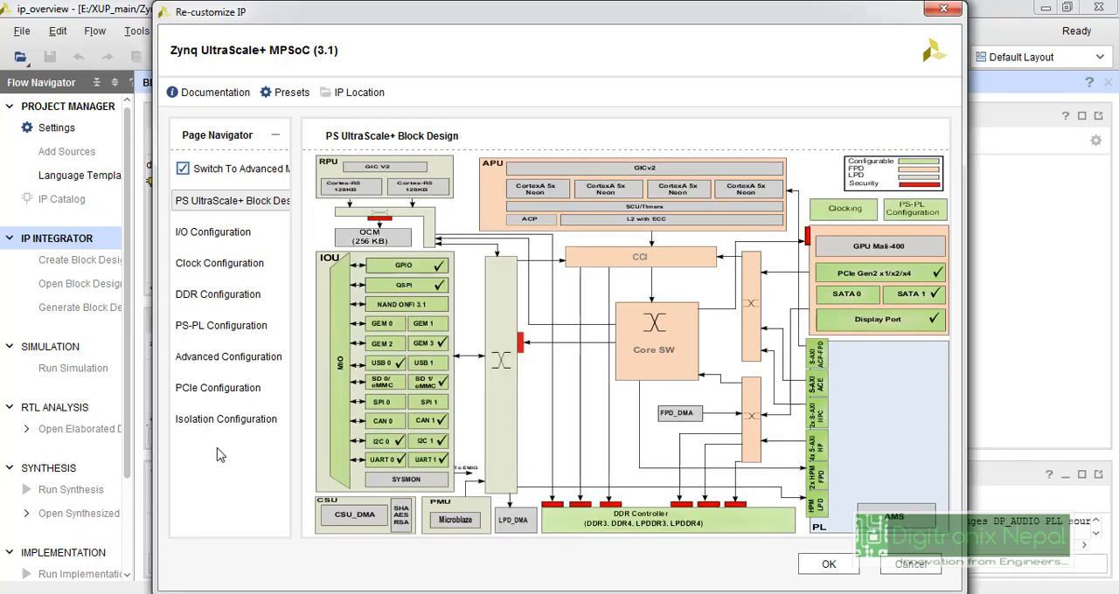
{"action": "left_click", "coordinate": [226, 419]}
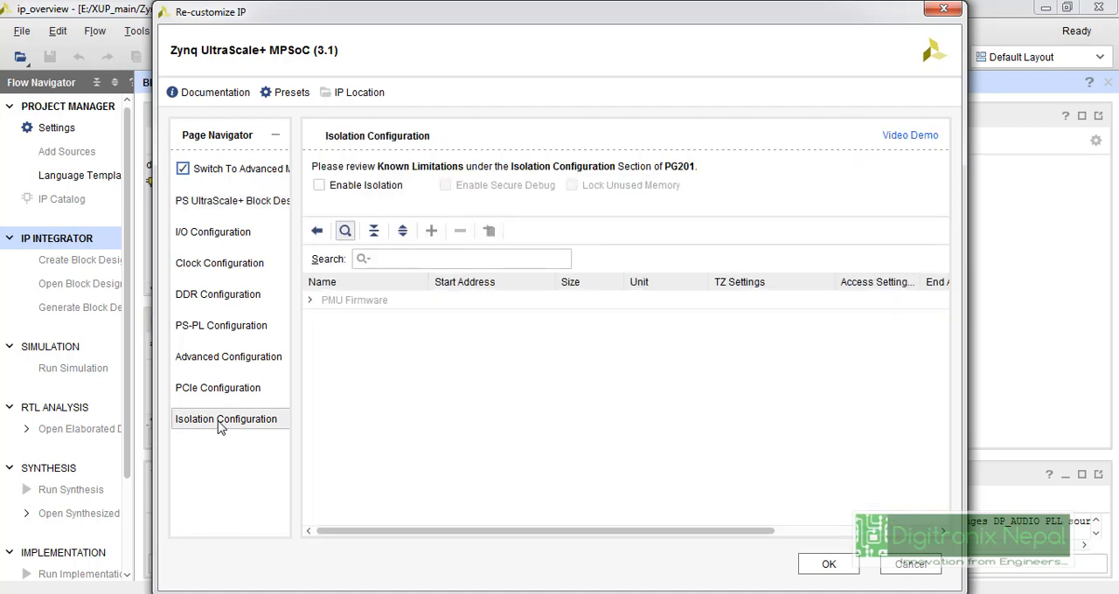
{"action": "mouse_move", "coordinate": [433, 230]}
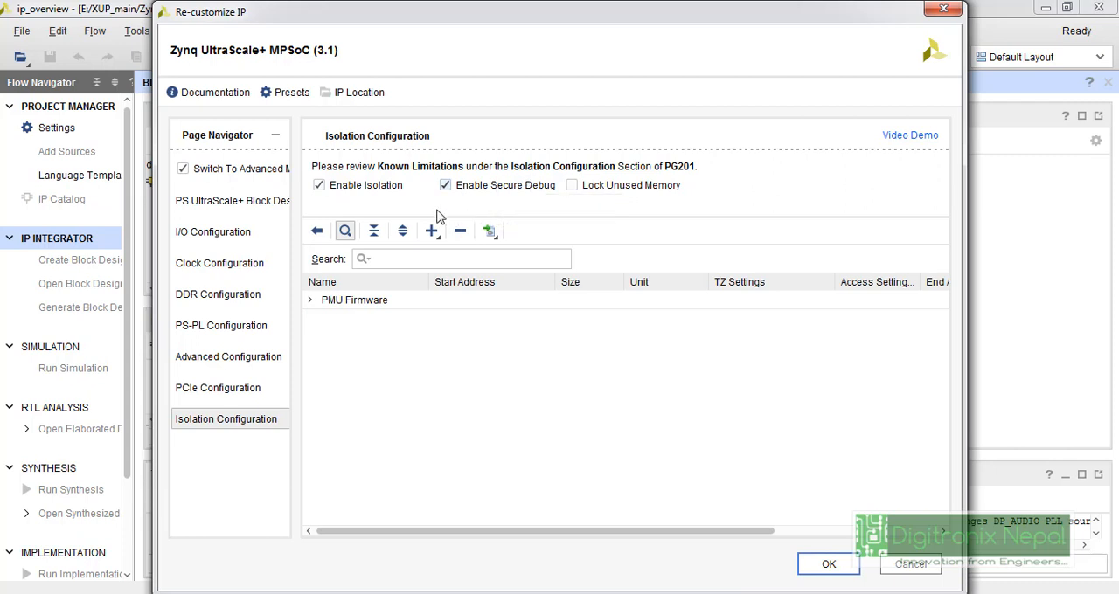
Add a new isolation subsystem named APU via Add New Subsystem.
{"action": "left_click", "coordinate": [431, 230]}
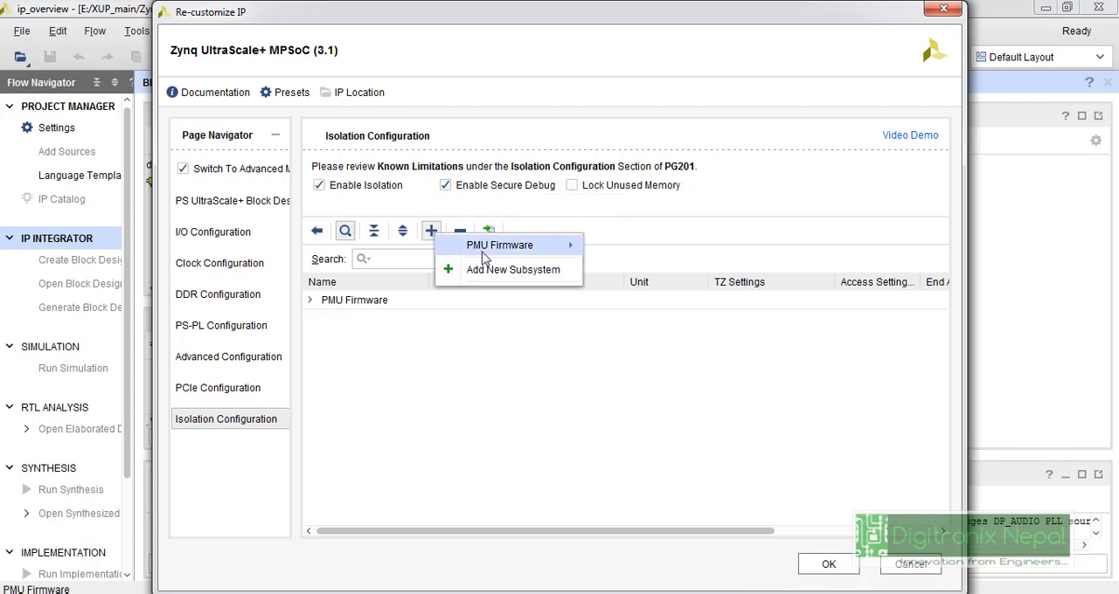
{"action": "left_click", "coordinate": [512, 269]}
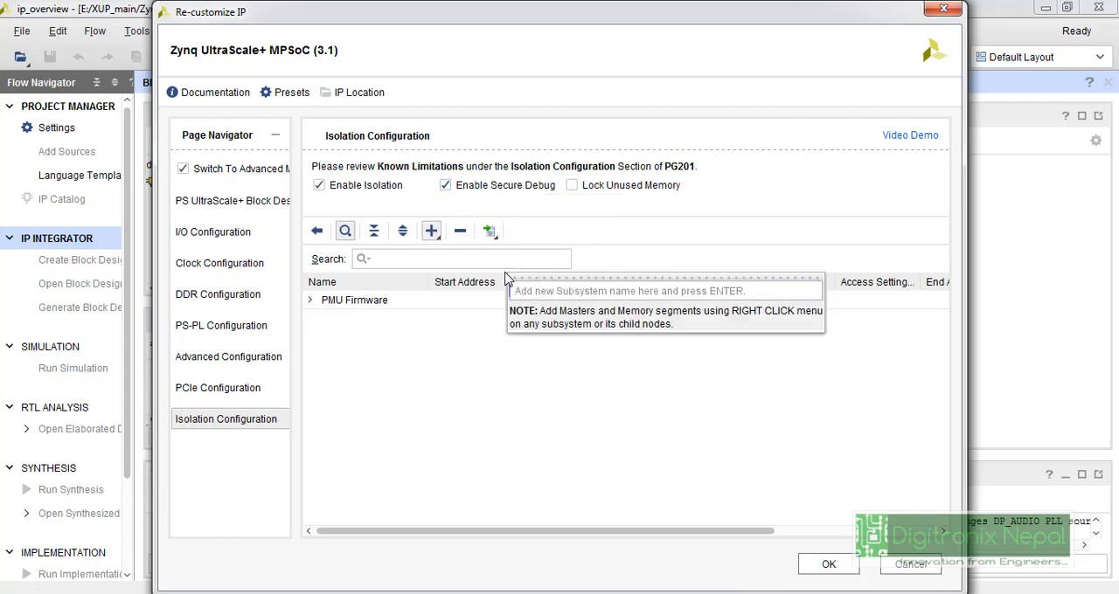
{"action": "type", "text": "apu"}
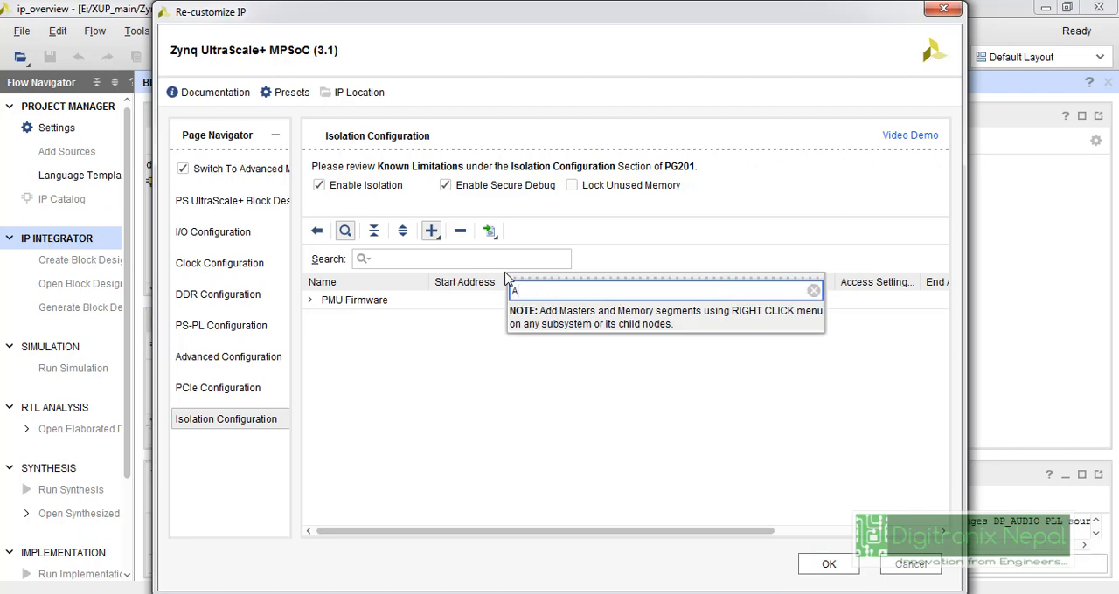
{"action": "type", "text": "PU"}
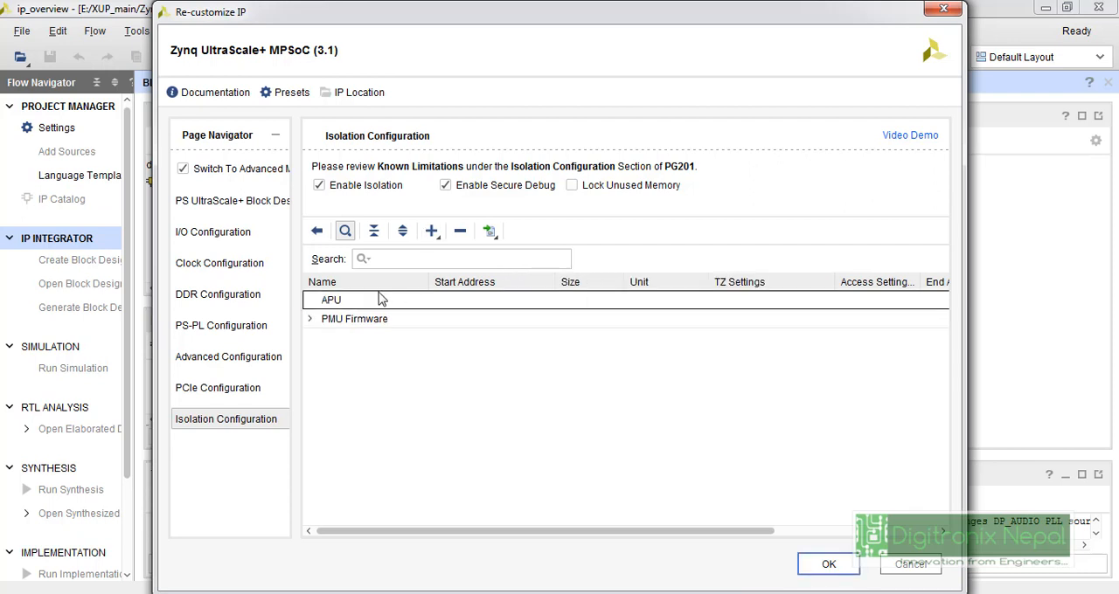
Assign the APU processor (under Processors) as the APU subsystem's master.
{"action": "right_click", "coordinate": [330, 300]}
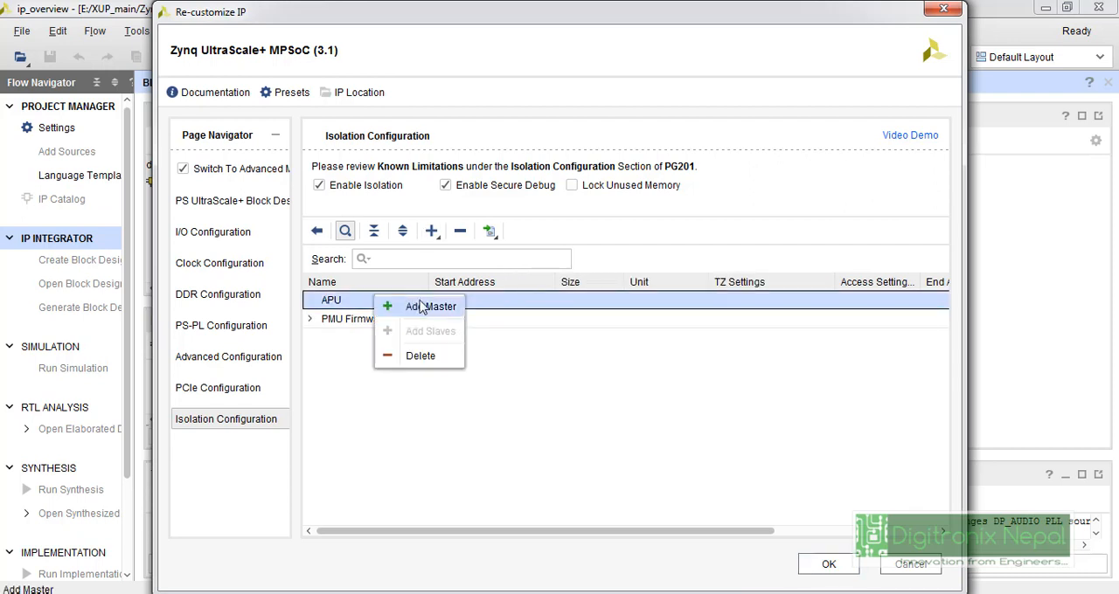
{"action": "left_click", "coordinate": [432, 306]}
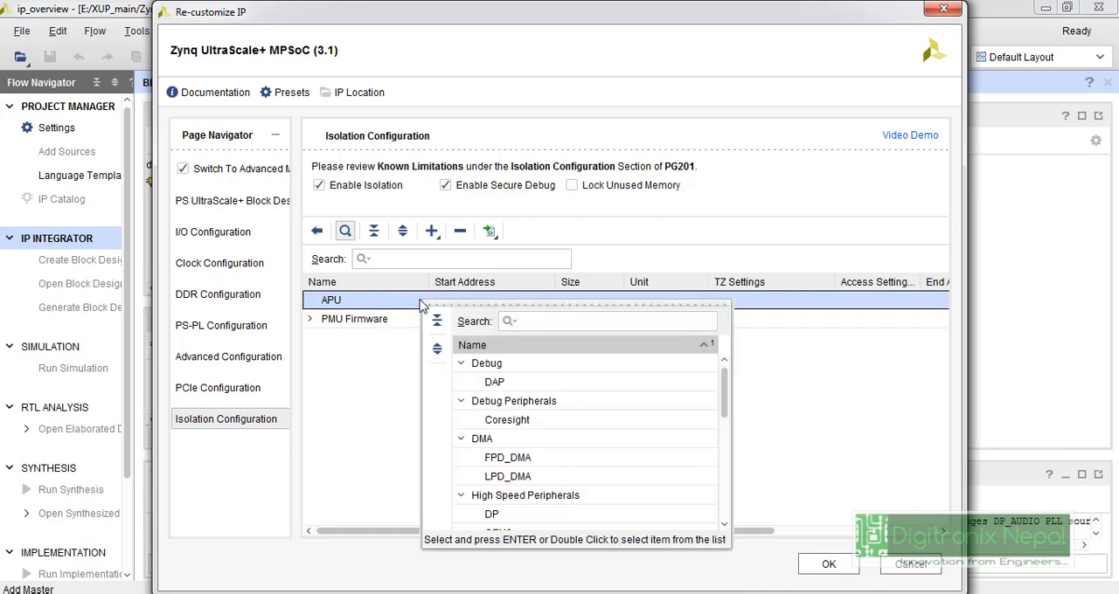
{"action": "scroll", "scroll_direction": "down", "scroll_amount": 3}
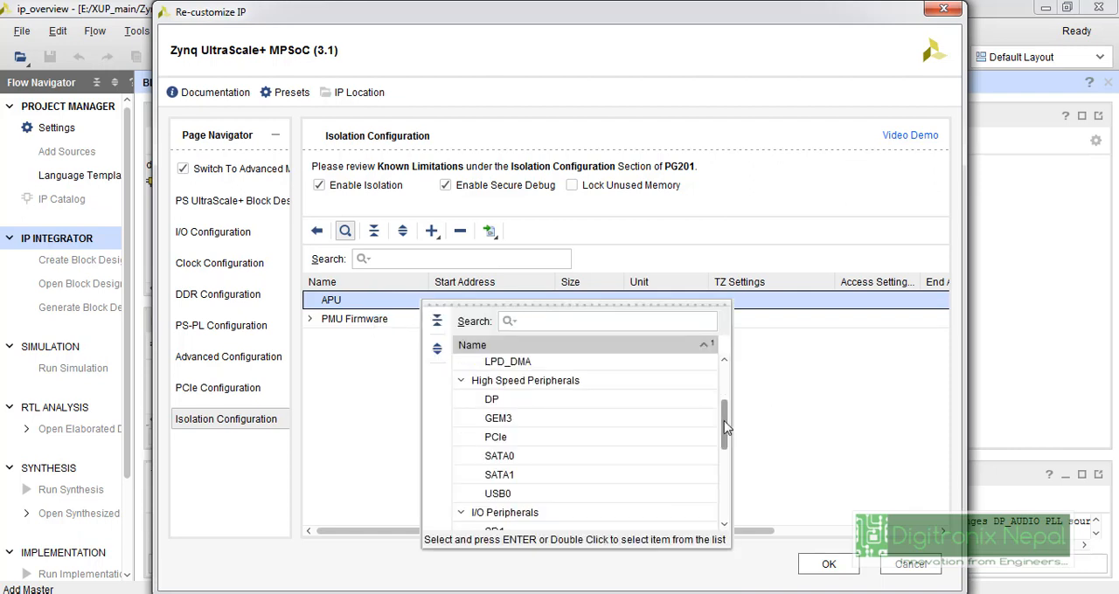
{"action": "scroll", "scroll_direction": "down", "scroll_amount": 3}
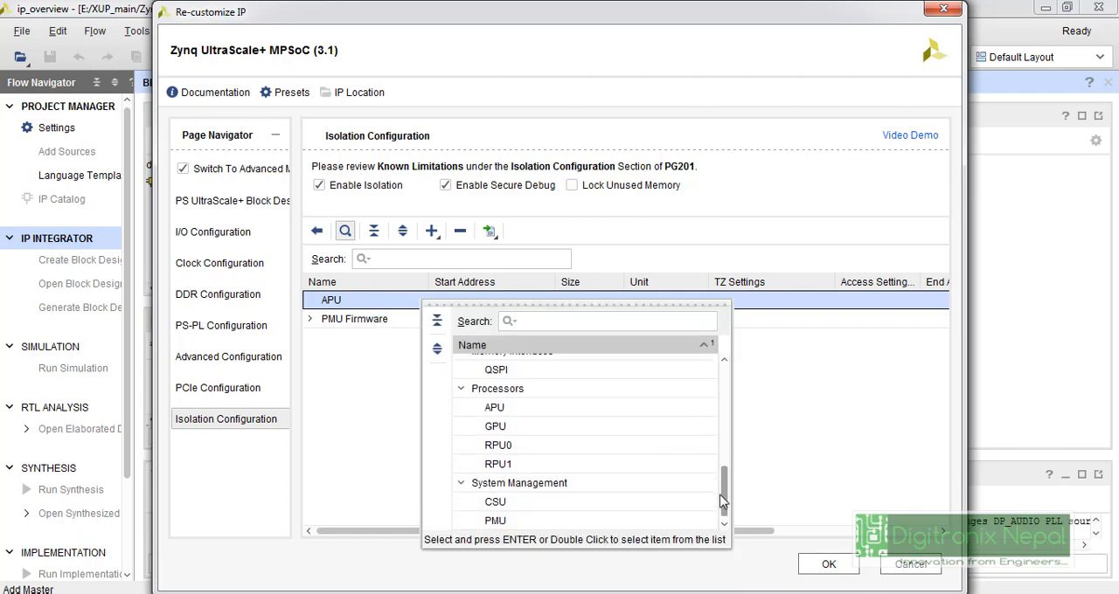
{"action": "left_click", "coordinate": [494, 407]}
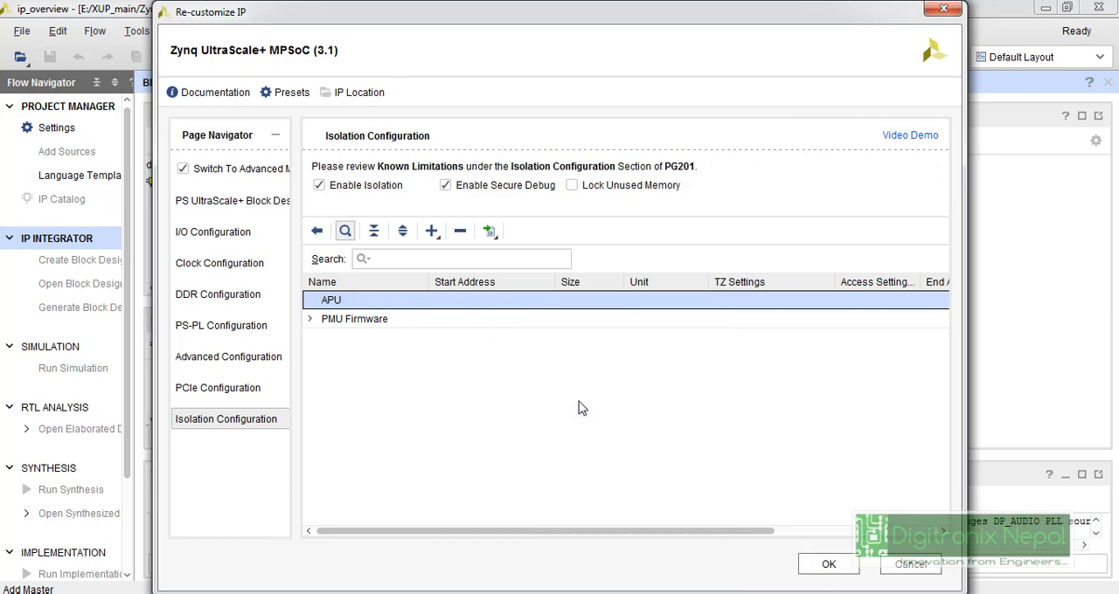
Add slave peripherals under the APU subsystem's Slaves group.
{"action": "left_click", "coordinate": [310, 299]}
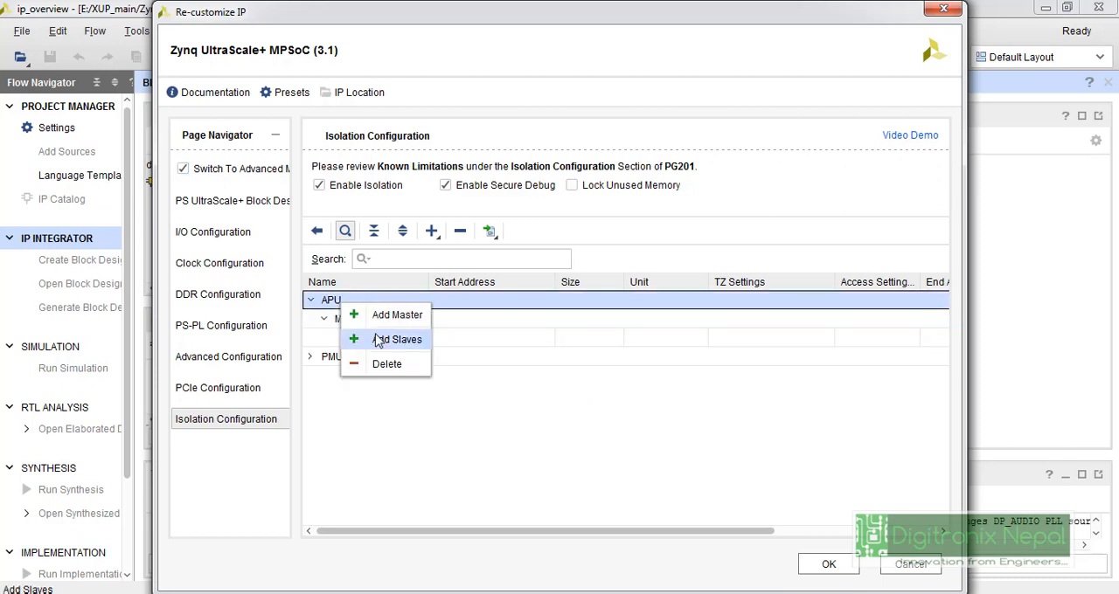
{"action": "left_click", "coordinate": [399, 339]}
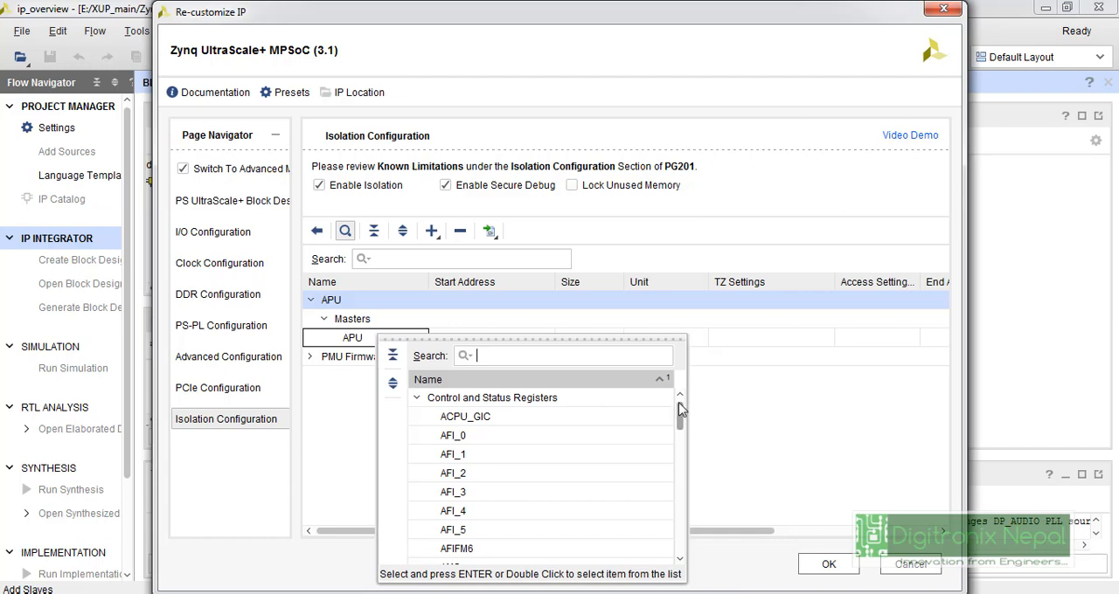
{"action": "scroll", "scroll_direction": "down", "scroll_amount": 3}
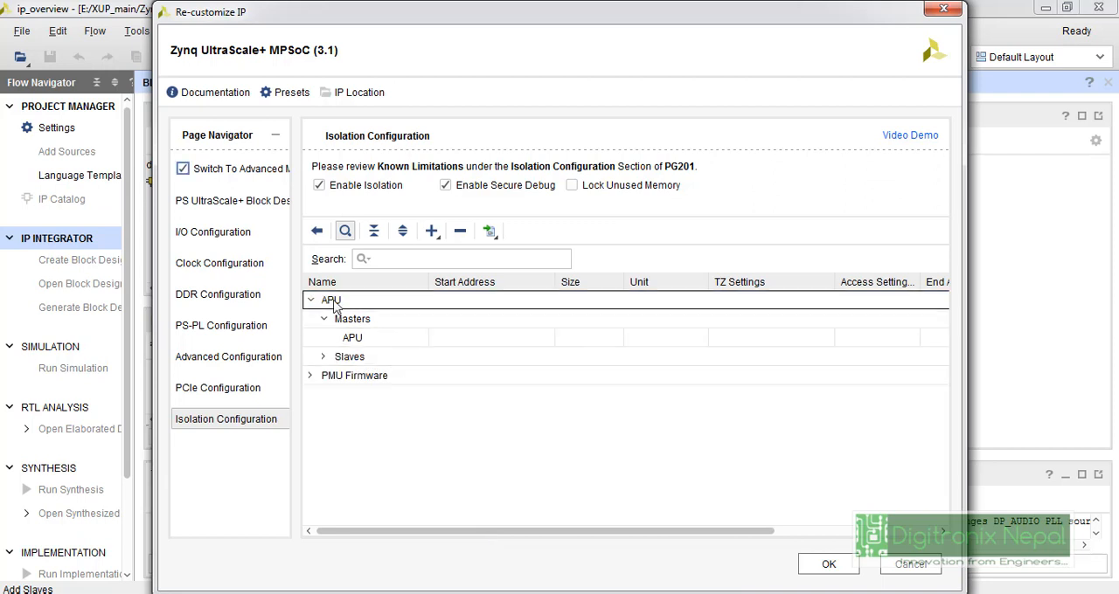
{"action": "left_click", "coordinate": [352, 338]}
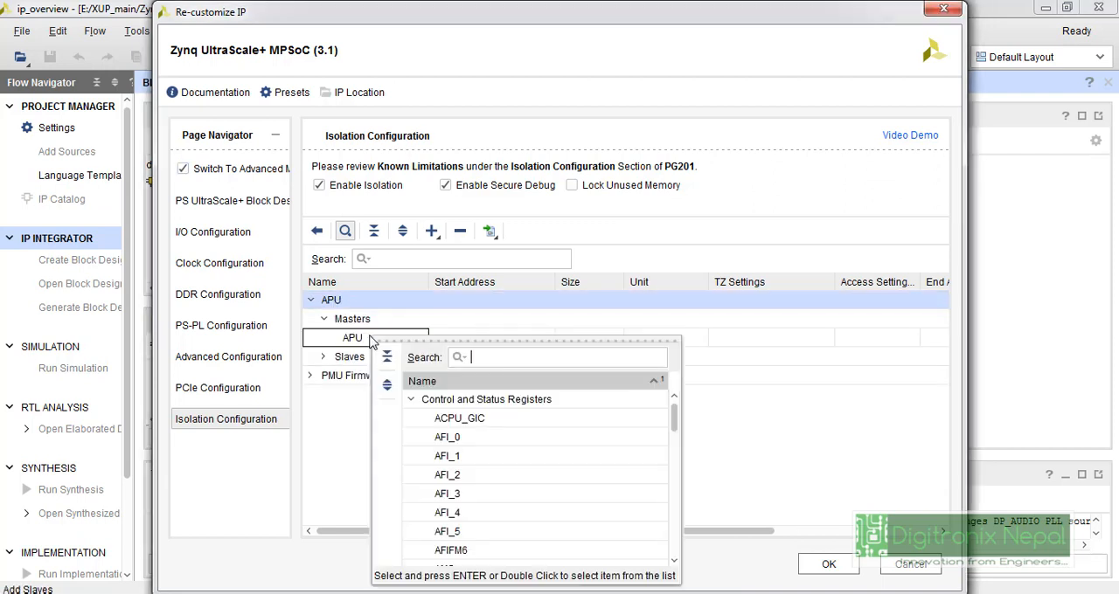
{"action": "scroll", "scroll_direction": "down", "scroll_amount": 3}
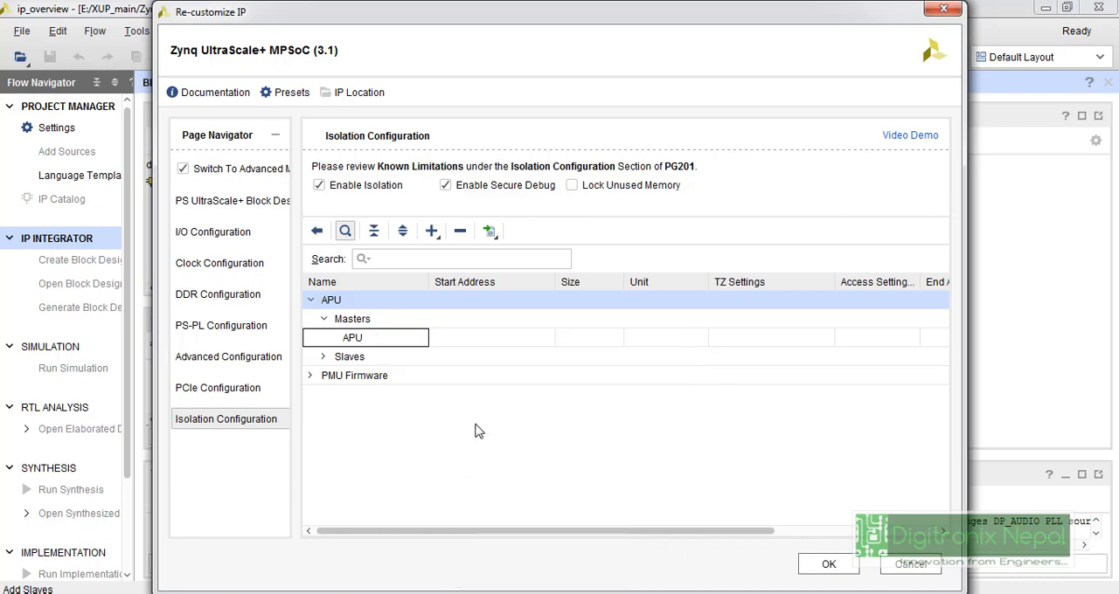
{"action": "left_click", "coordinate": [313, 357]}
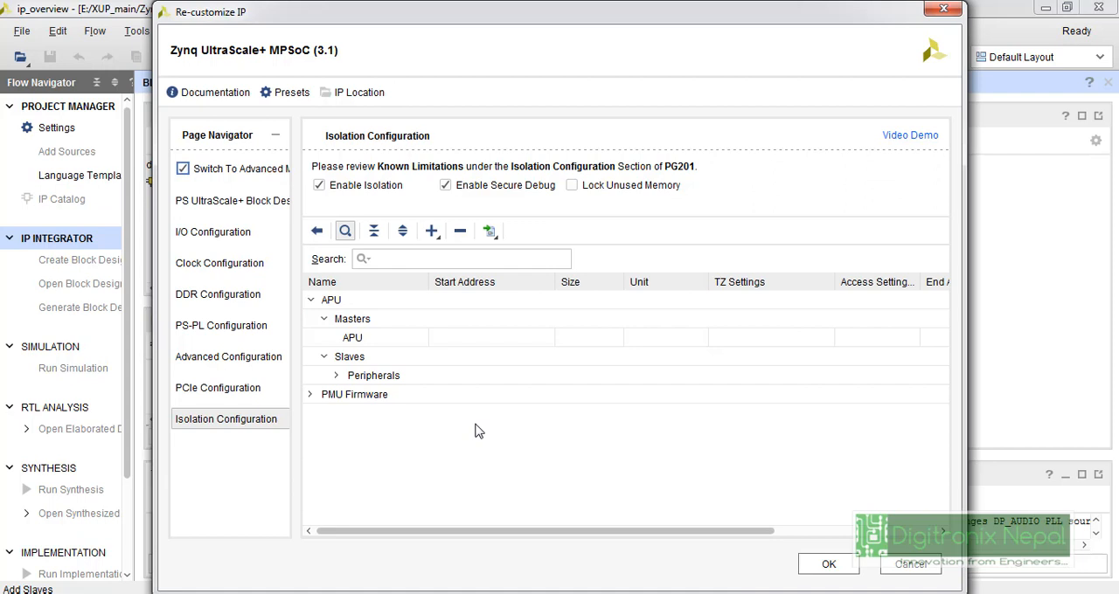
Add a second isolation subsystem named RPU.
{"action": "left_click", "coordinate": [431, 231]}
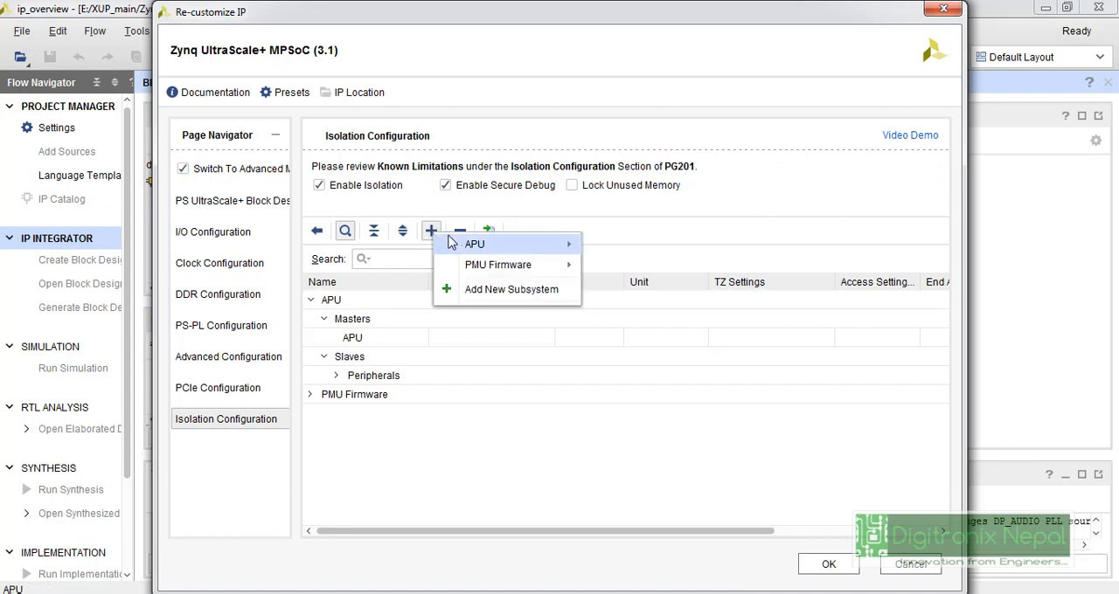
{"action": "left_click", "coordinate": [510, 289]}
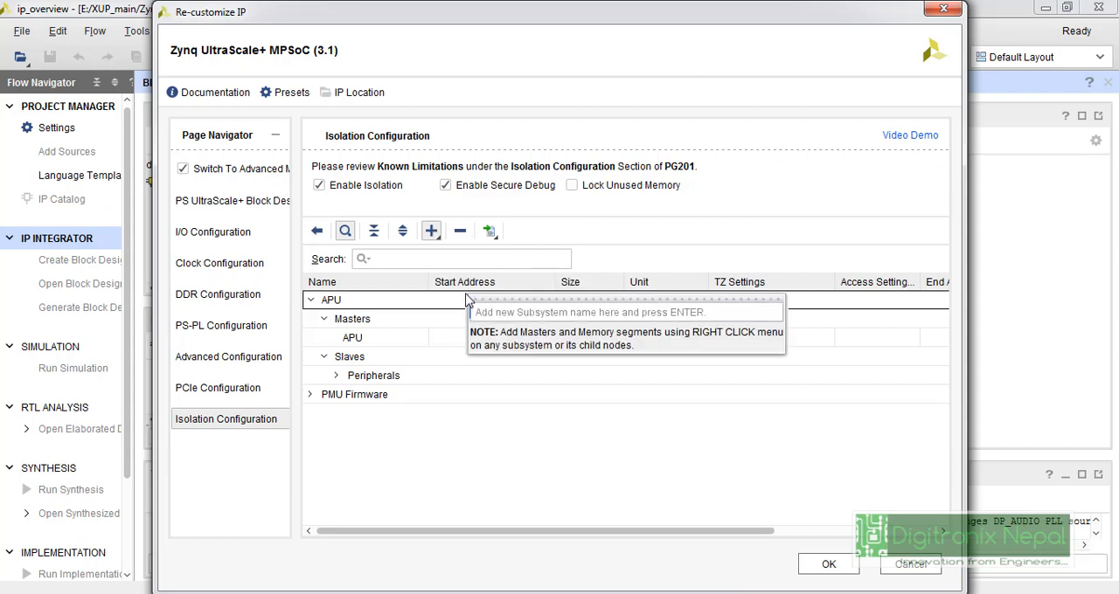
{"action": "type", "text": "1"}
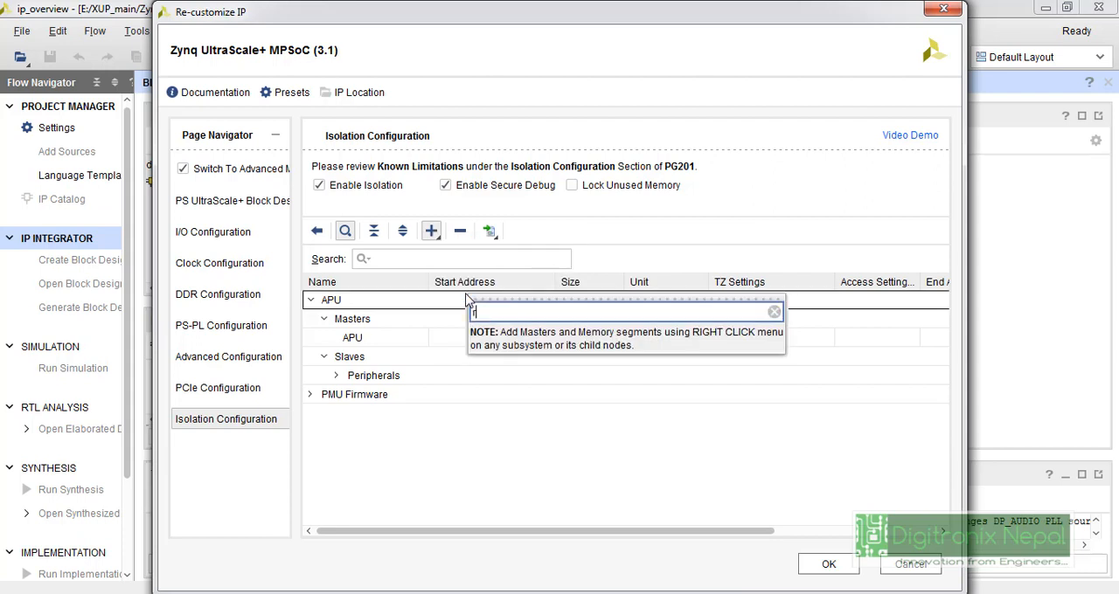
{"action": "type", "text": "p"}
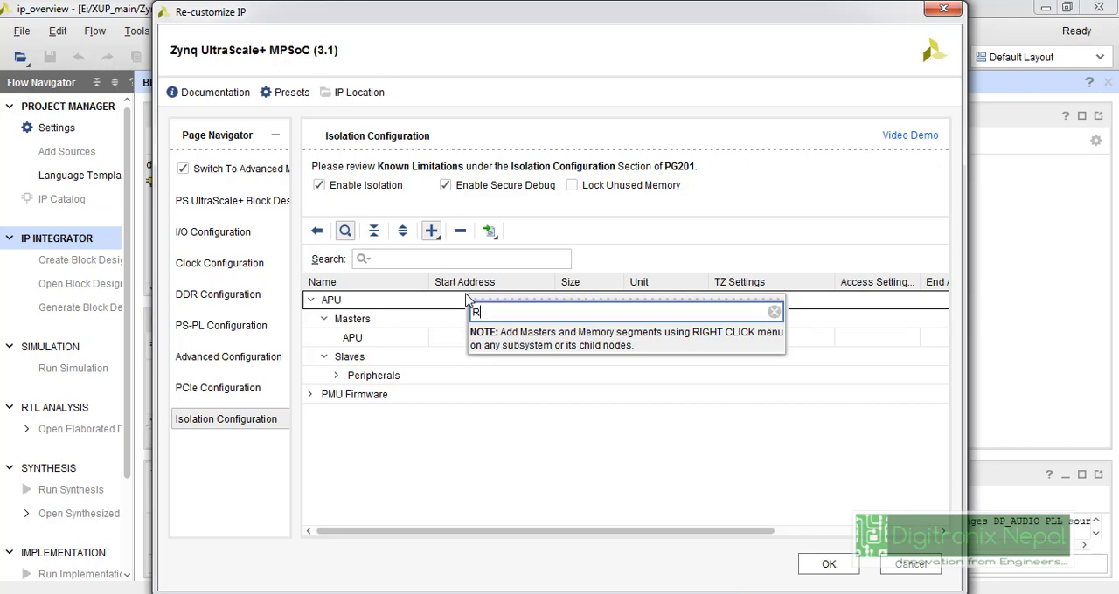
{"action": "type", "text": "PU"}
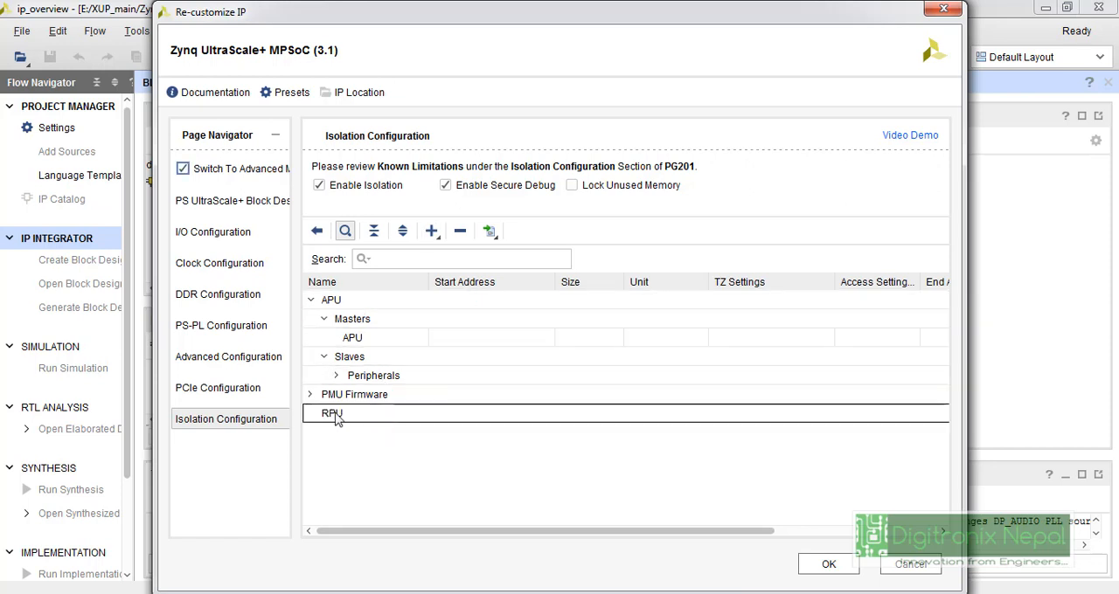
Assign RPU0 from Processors as the RPU subsystem's secure master.
{"action": "right_click", "coordinate": [331, 413]}
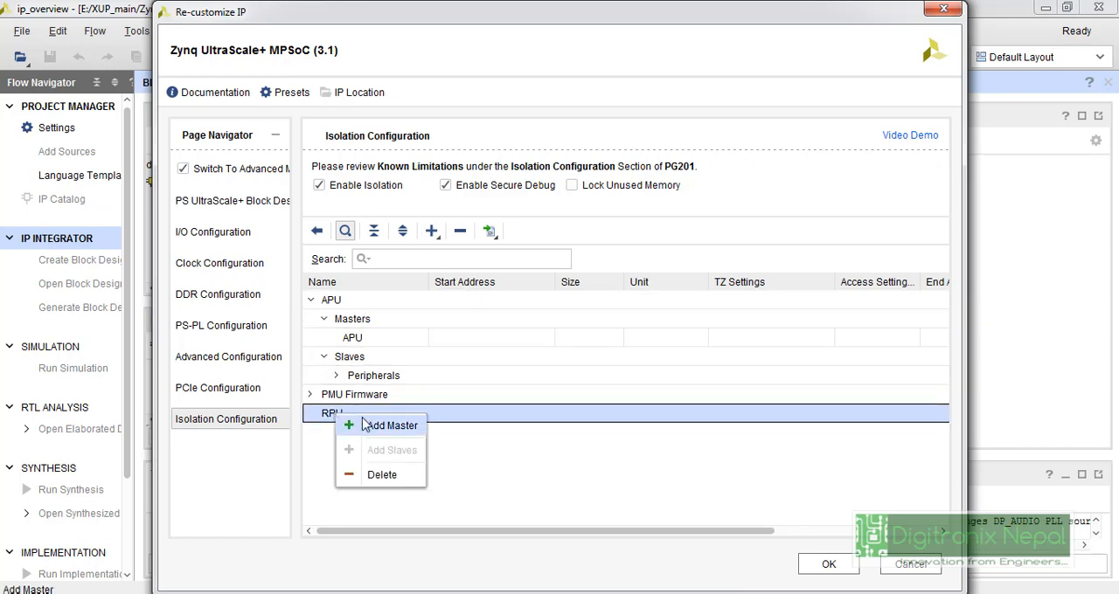
{"action": "left_click", "coordinate": [392, 425]}
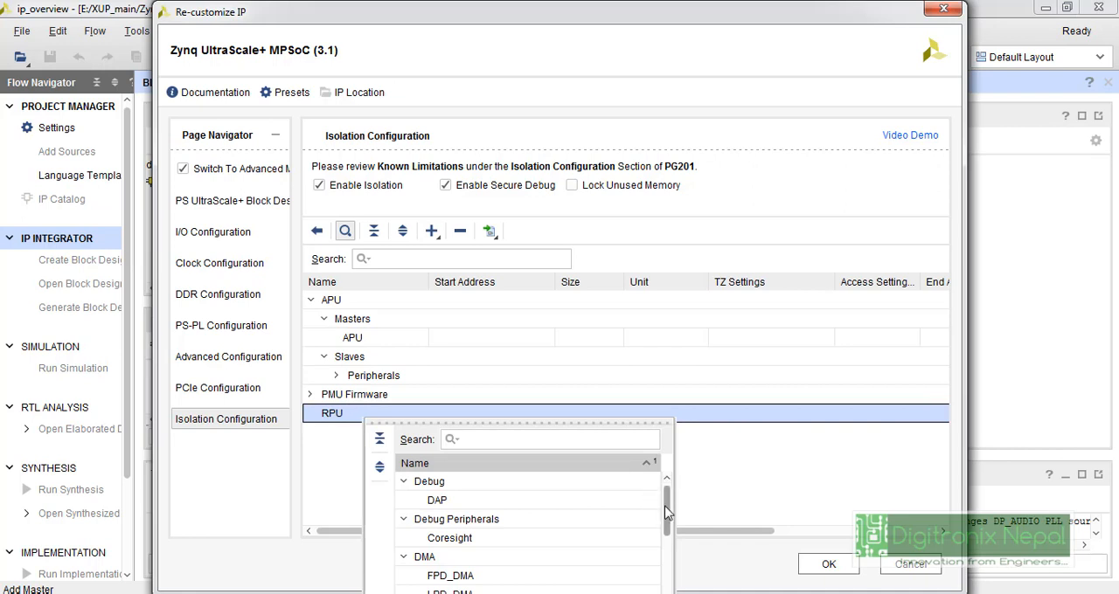
{"action": "scroll", "scroll_direction": "down", "scroll_amount": 3}
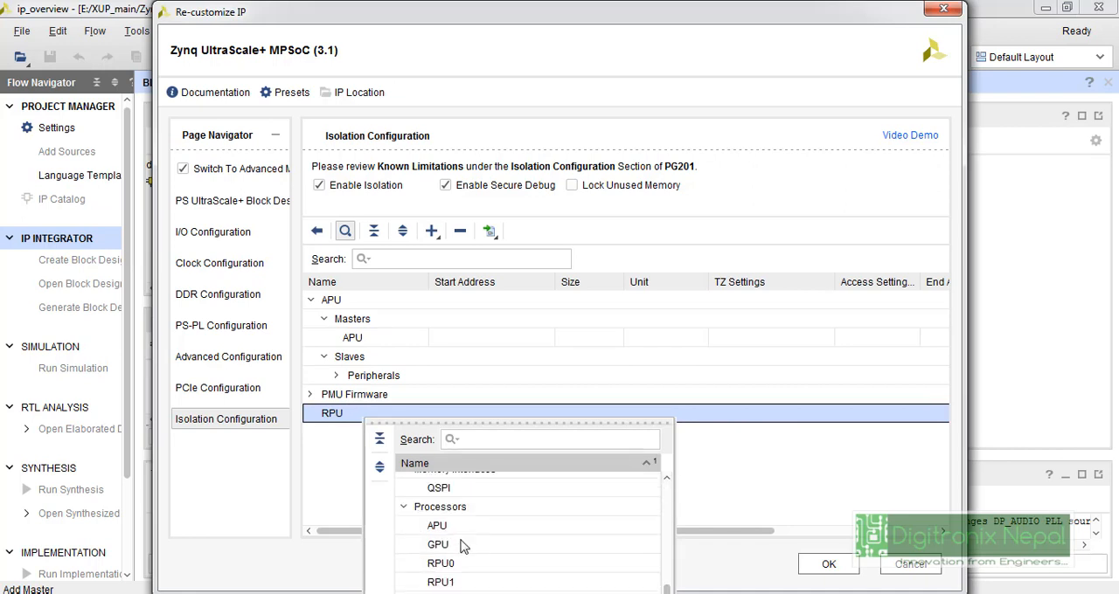
{"action": "mouse_move", "coordinate": [479, 568]}
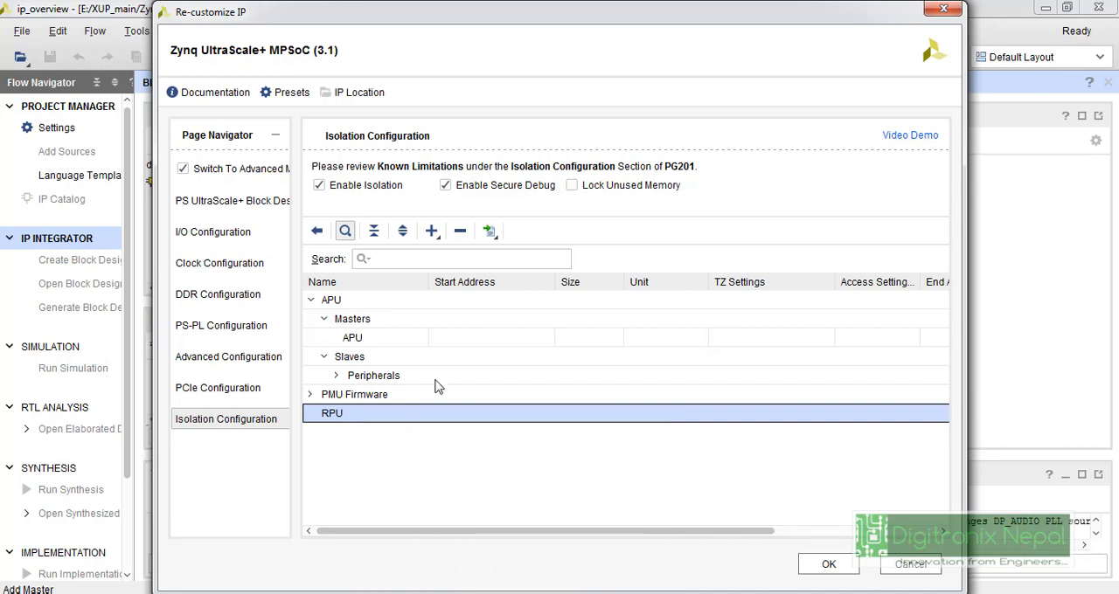
{"action": "left_click", "coordinate": [311, 412]}
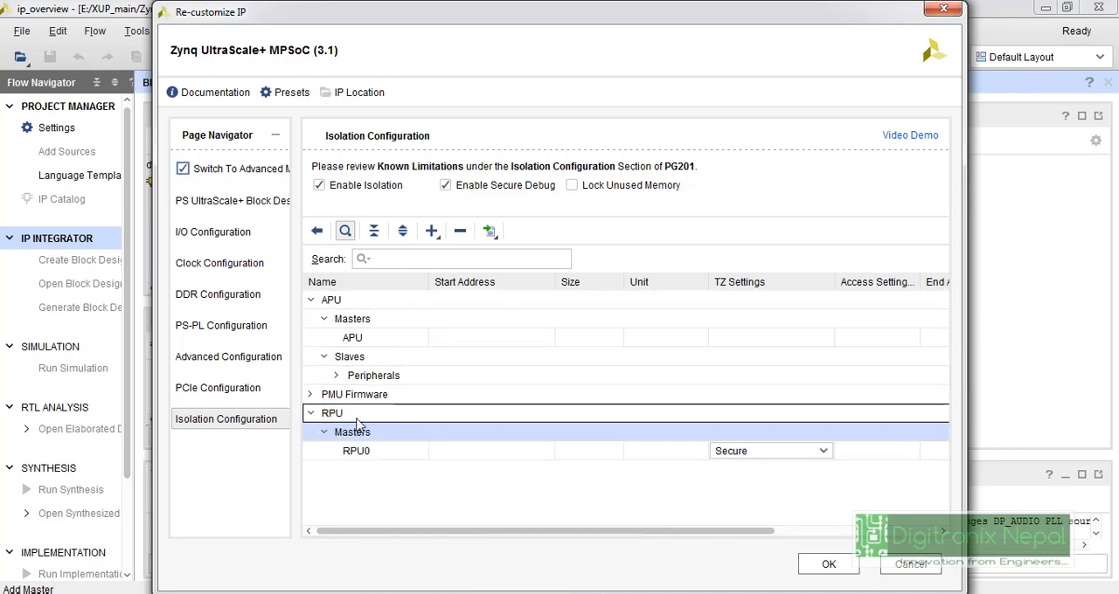
Add UART1 (searched as 'uart') as a NonSecure read/write slave of the RPU subsystem.
{"action": "right_click", "coordinate": [355, 413]}
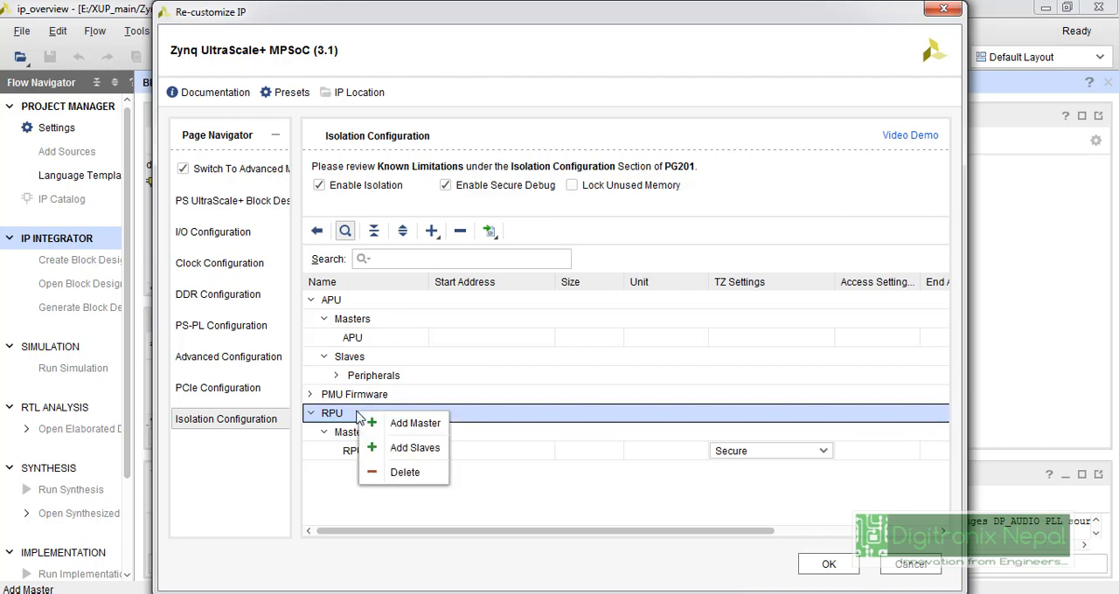
{"action": "left_click", "coordinate": [414, 447]}
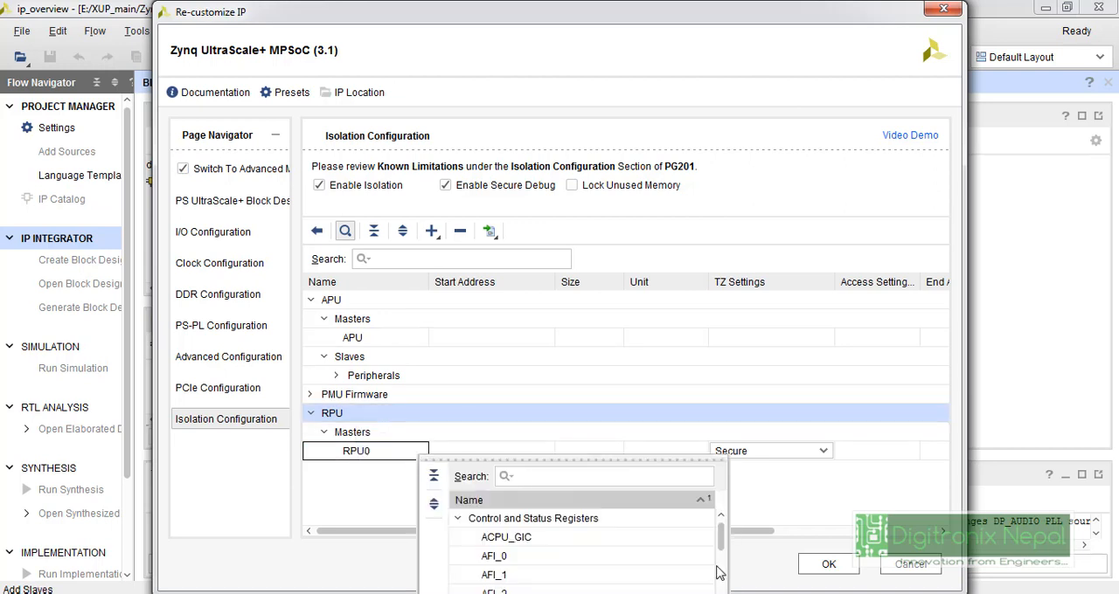
{"action": "type", "text": "u"}
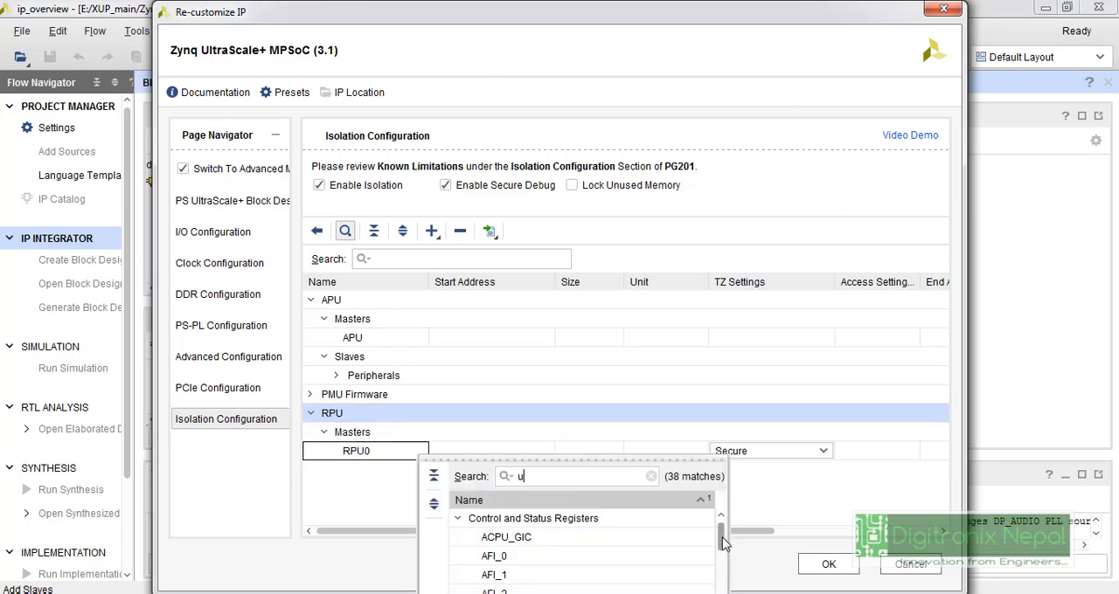
{"action": "type", "text": "art"}
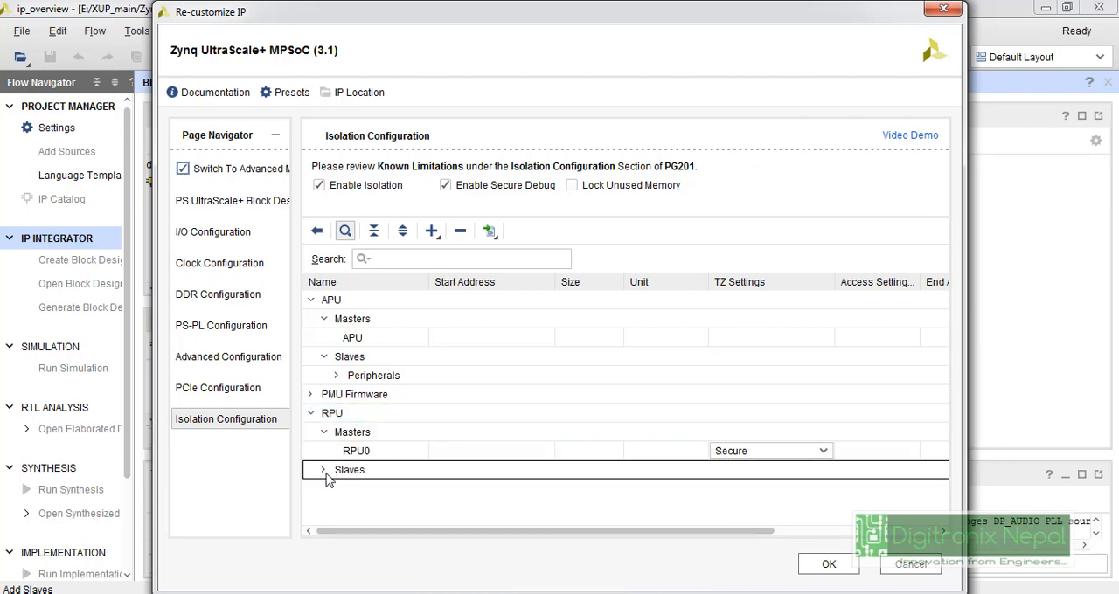
{"action": "left_click", "coordinate": [326, 469]}
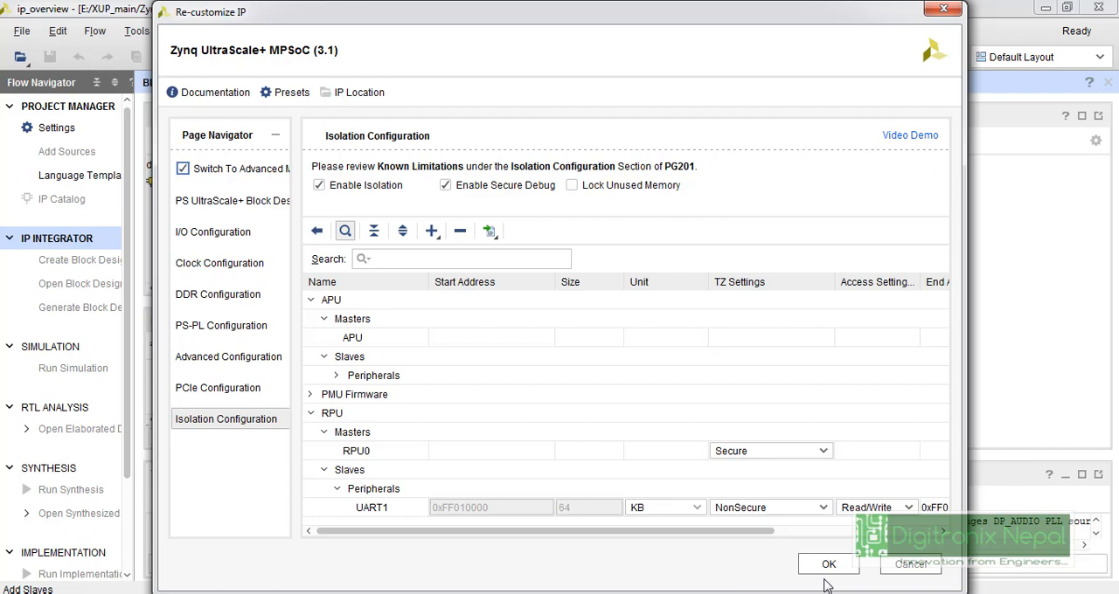
{"action": "mouse_move", "coordinate": [844, 566]}
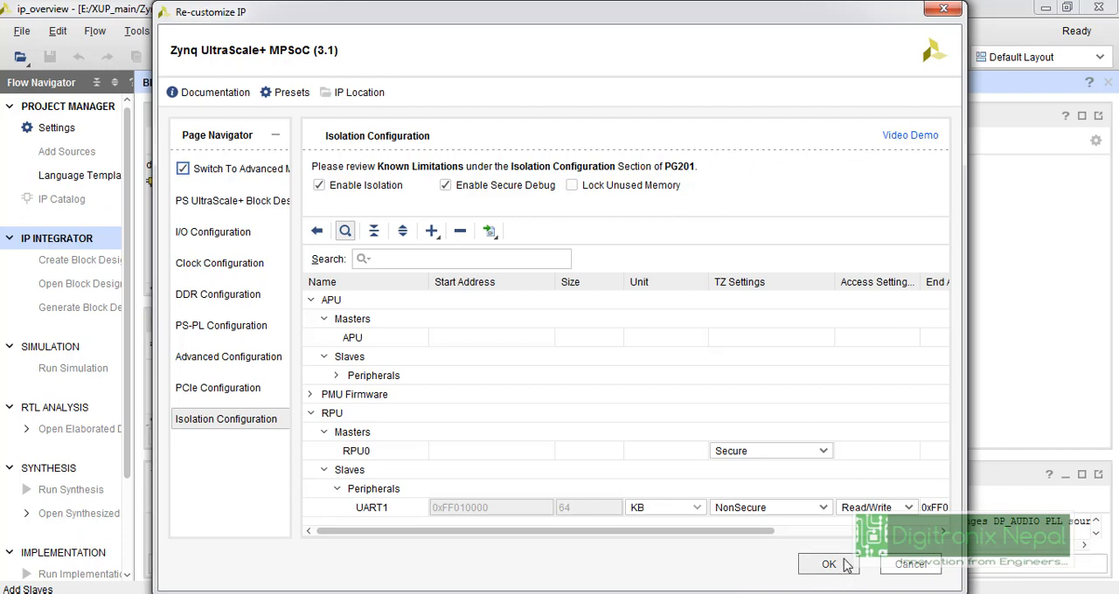